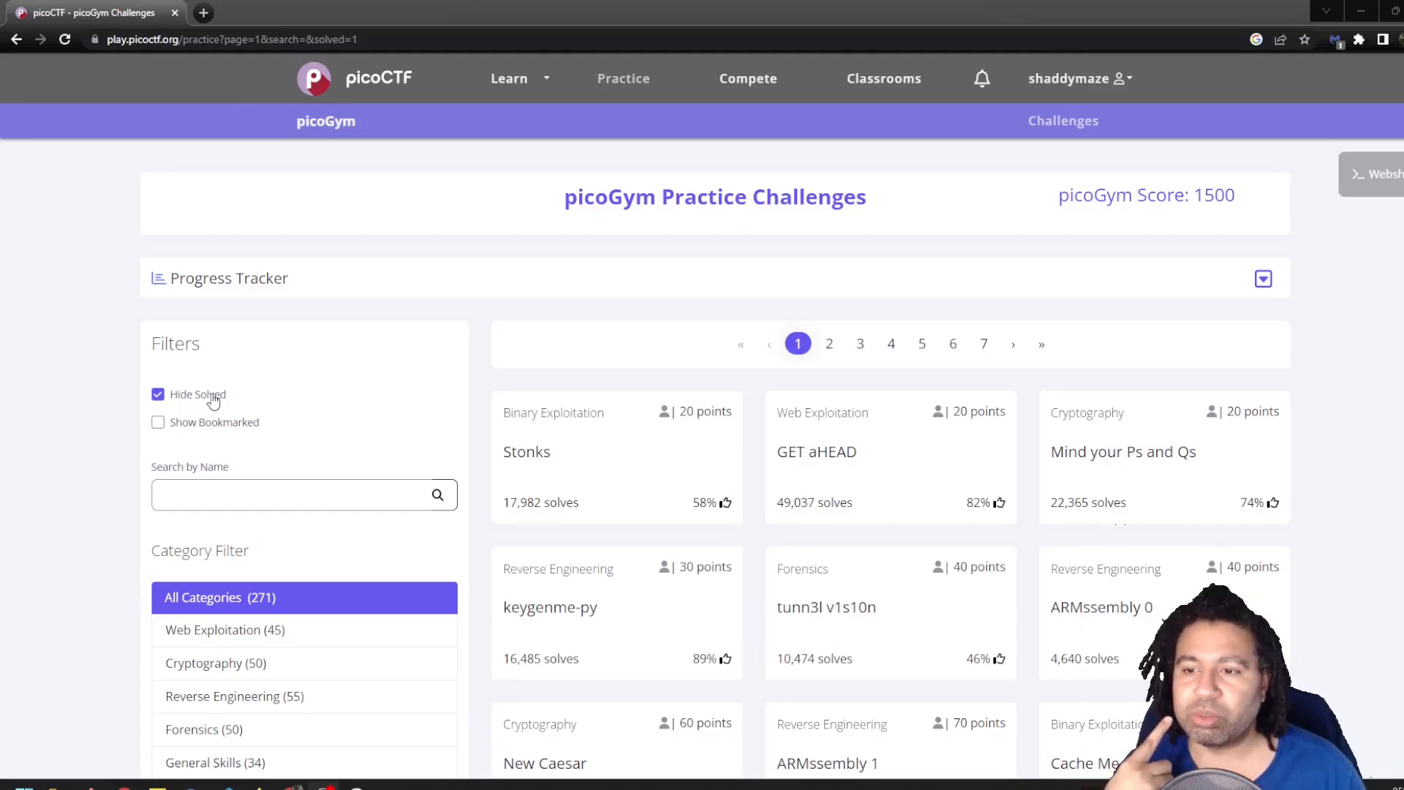
Show solved challenges, search 'shop', open the Shop challenge and download its source file.
{"action": "left_click", "coordinate": [158, 393]}
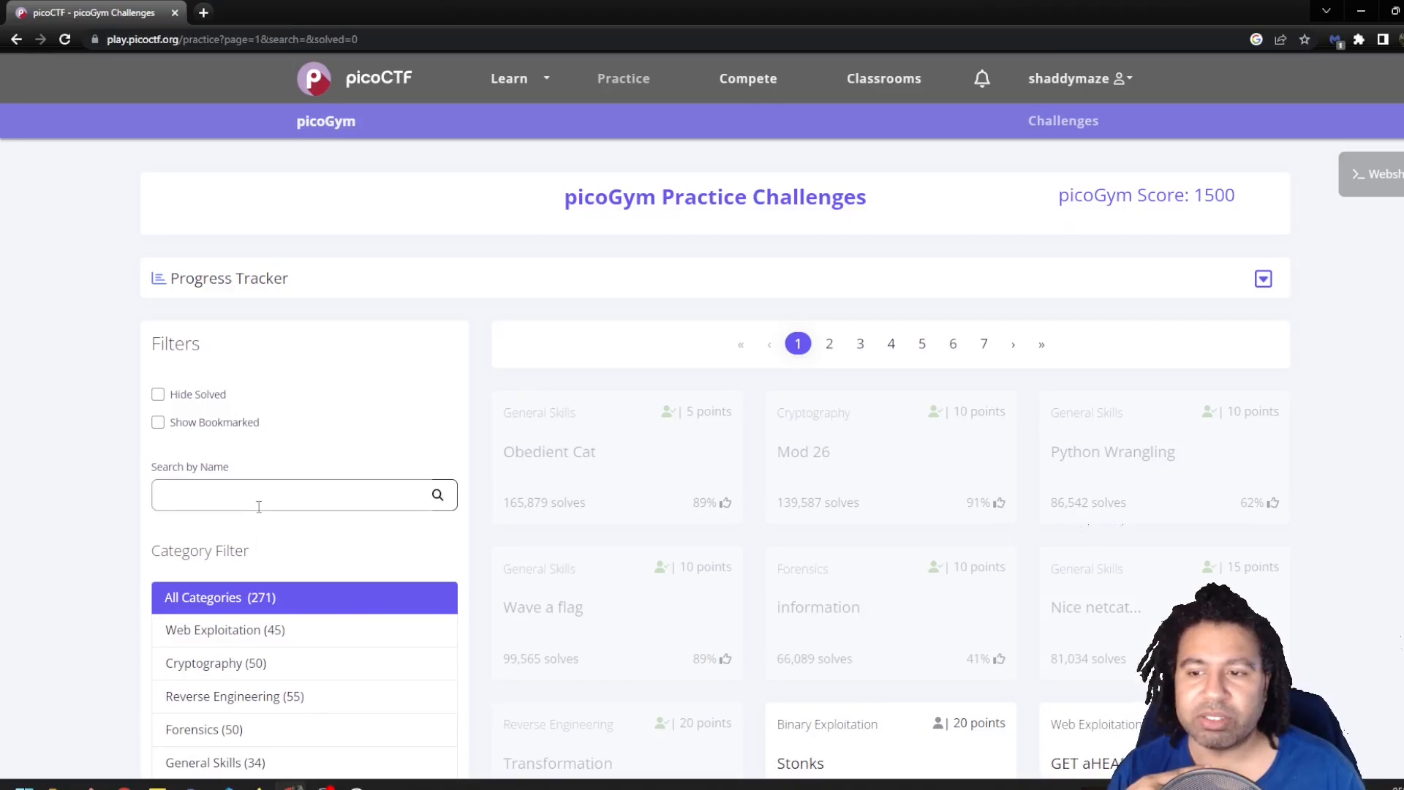
{"action": "type", "text": "shop"}
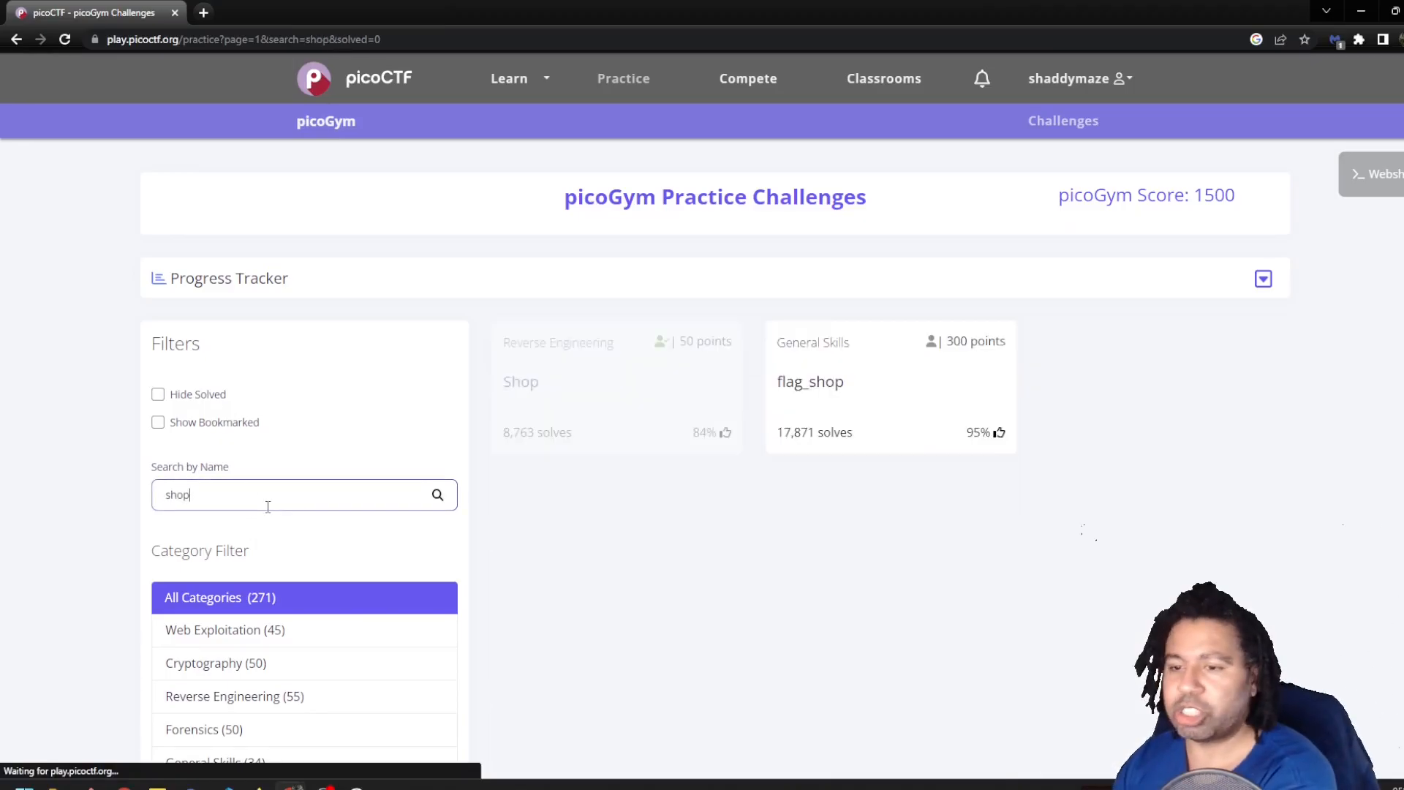
{"action": "left_click", "coordinate": [521, 381]}
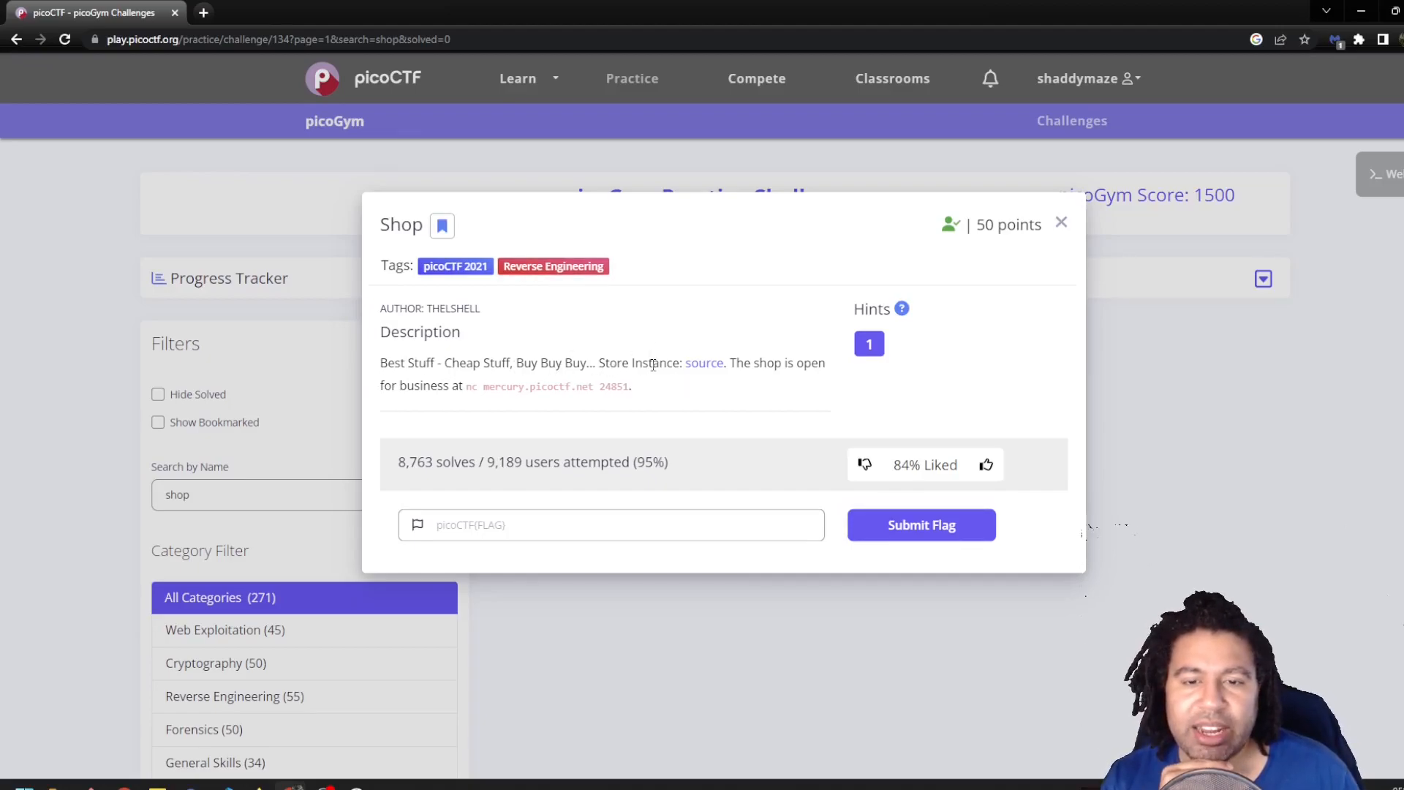
{"action": "mouse_move", "coordinate": [703, 363]}
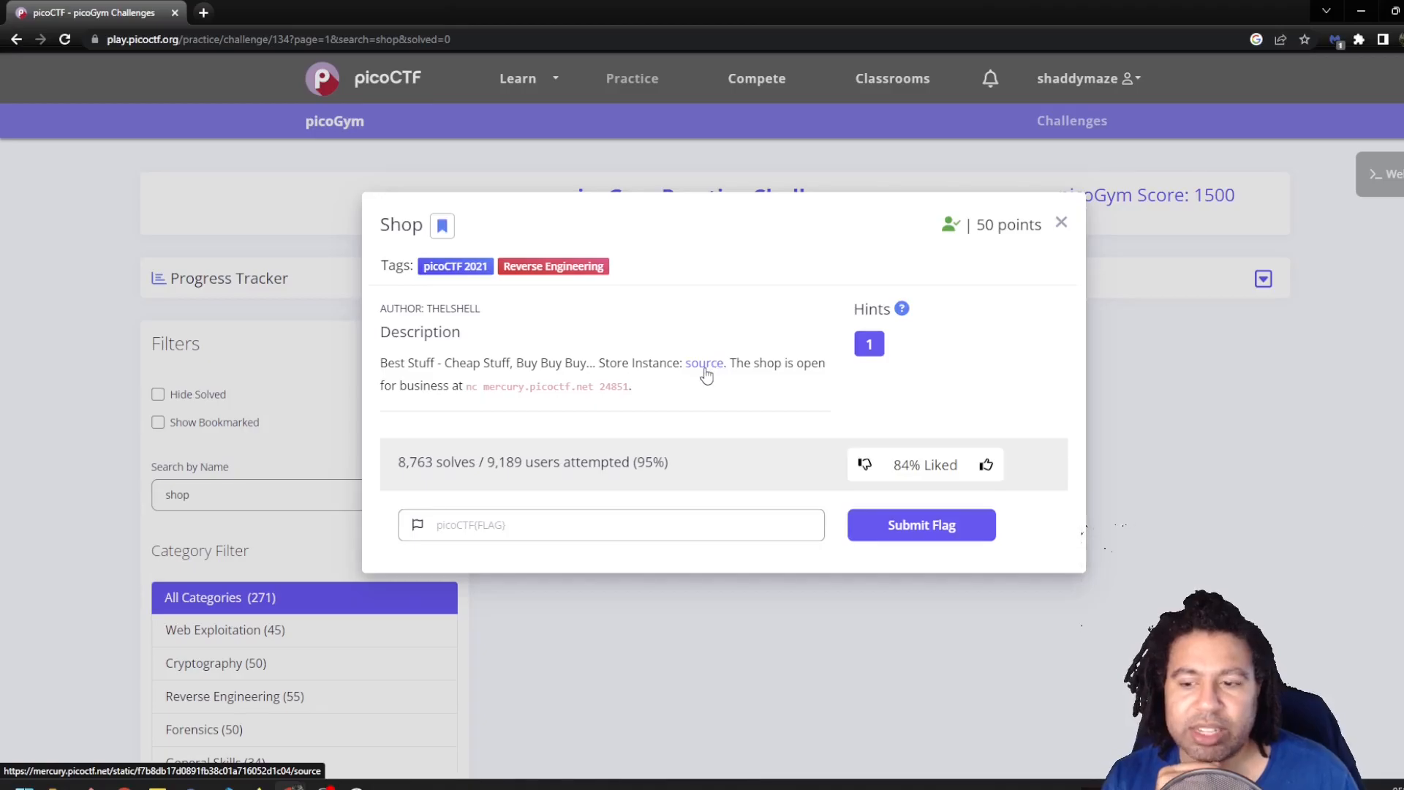
{"action": "left_click", "coordinate": [703, 362]}
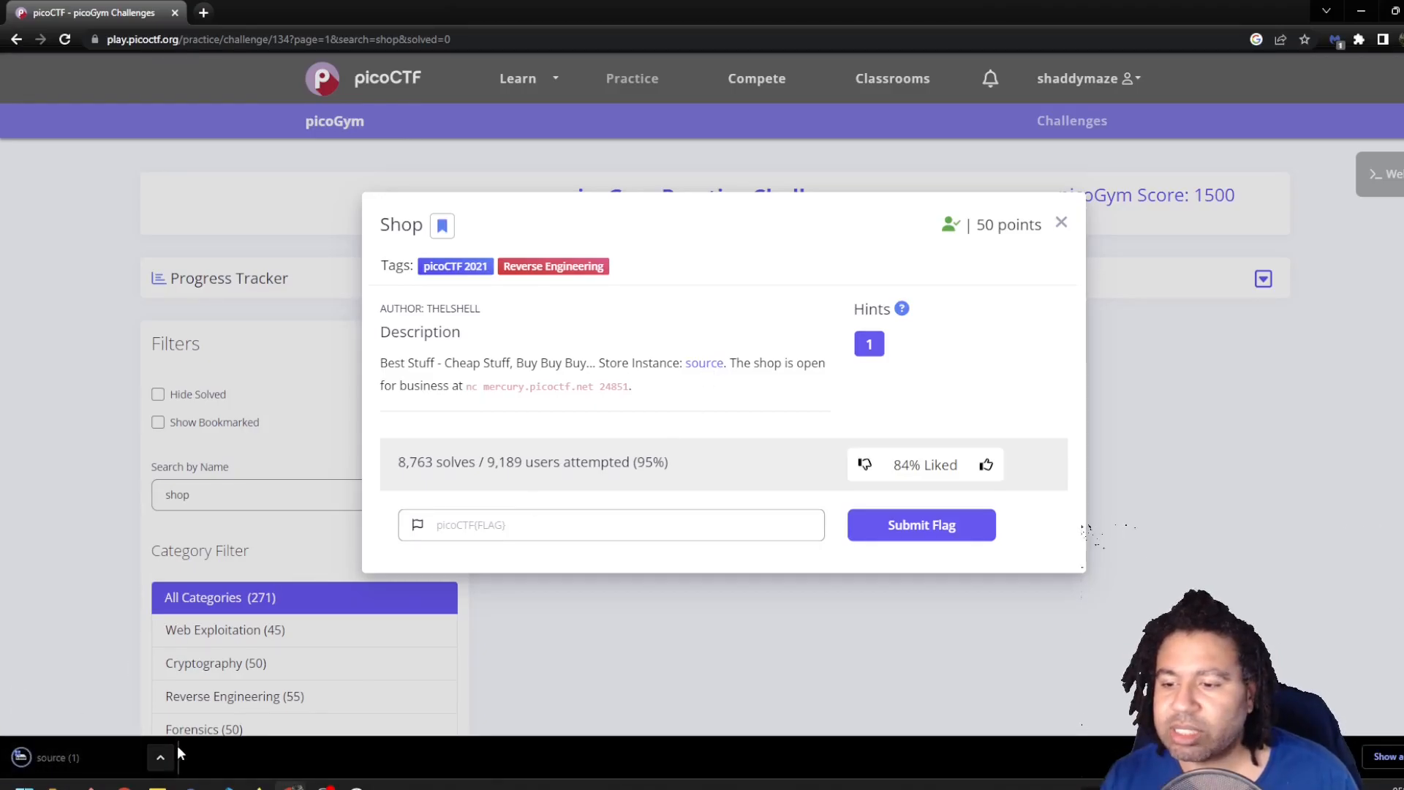
{"action": "mouse_move", "coordinate": [704, 401]}
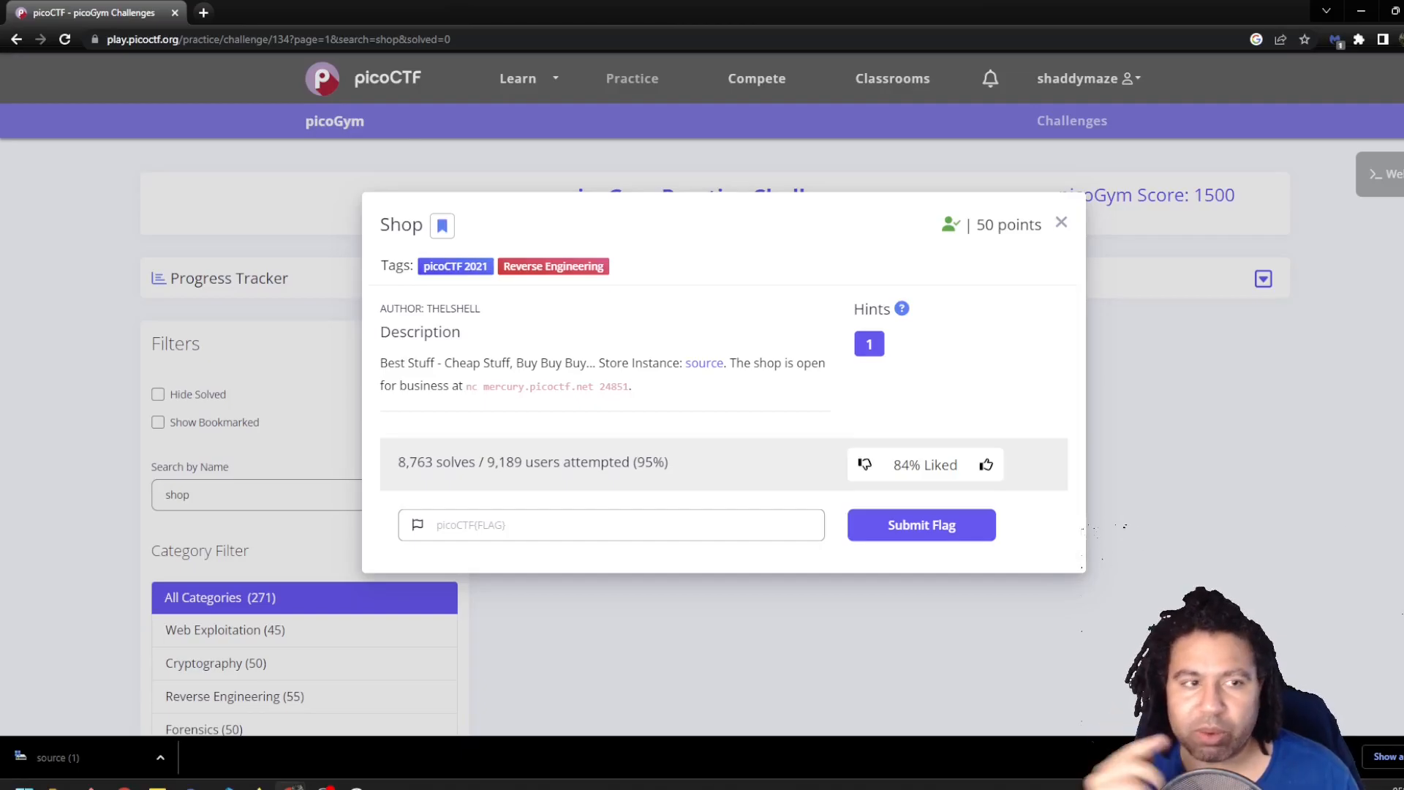
{"action": "mouse_move", "coordinate": [1313, 313]}
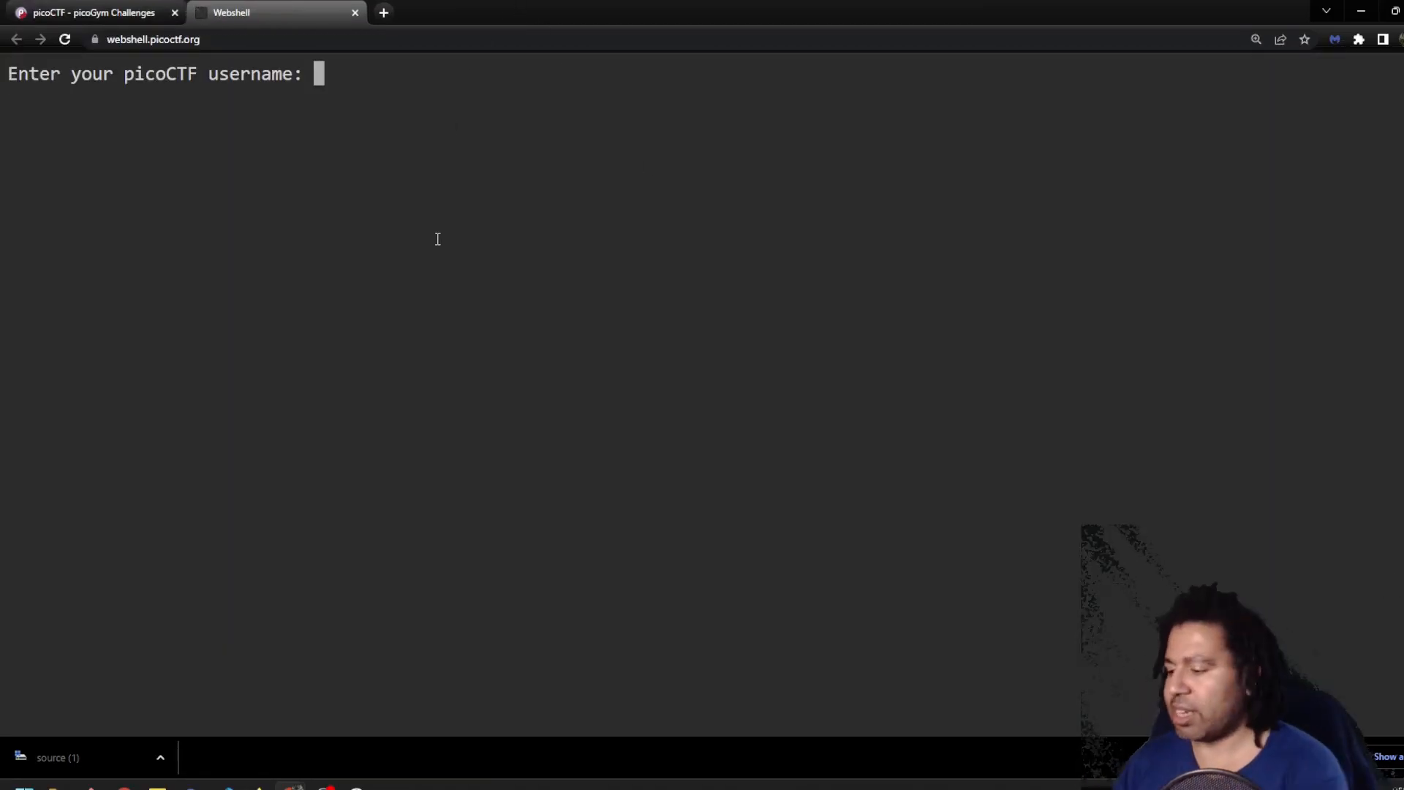
Log in to the webshell as 'shaddy' and grab the source URL from the Shop description.
{"action": "type", "text": "shaddy"}
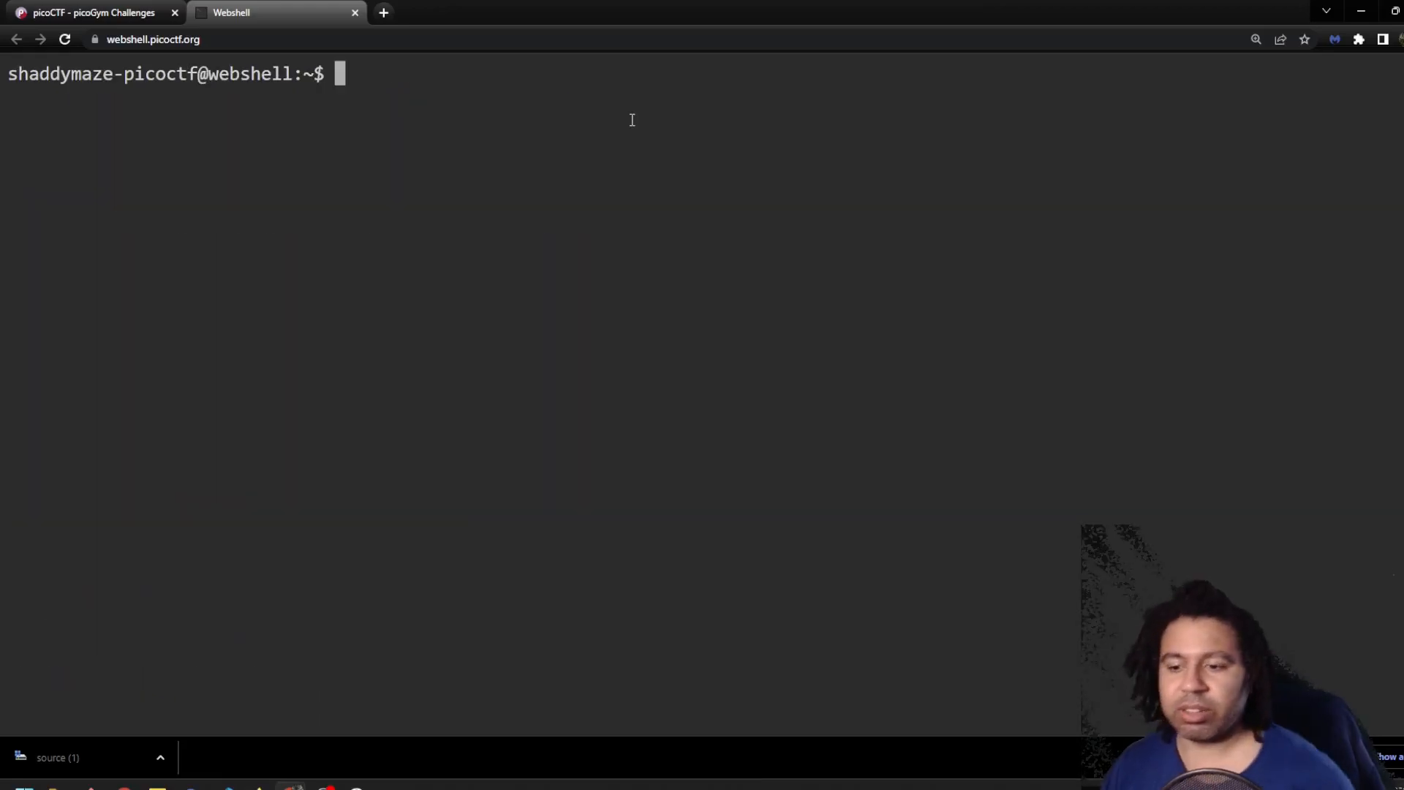
{"action": "left_click", "coordinate": [89, 12]}
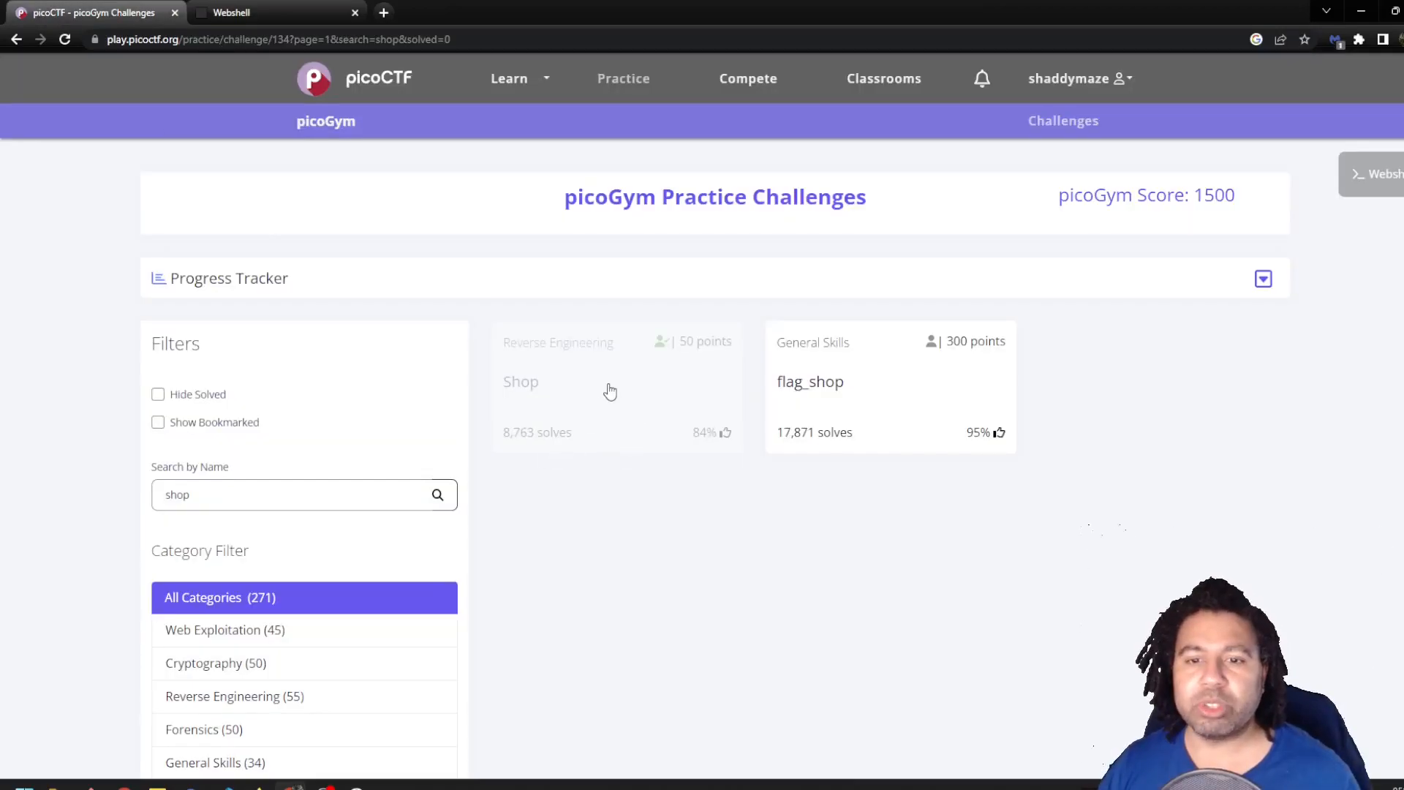
{"action": "left_click", "coordinate": [521, 382]}
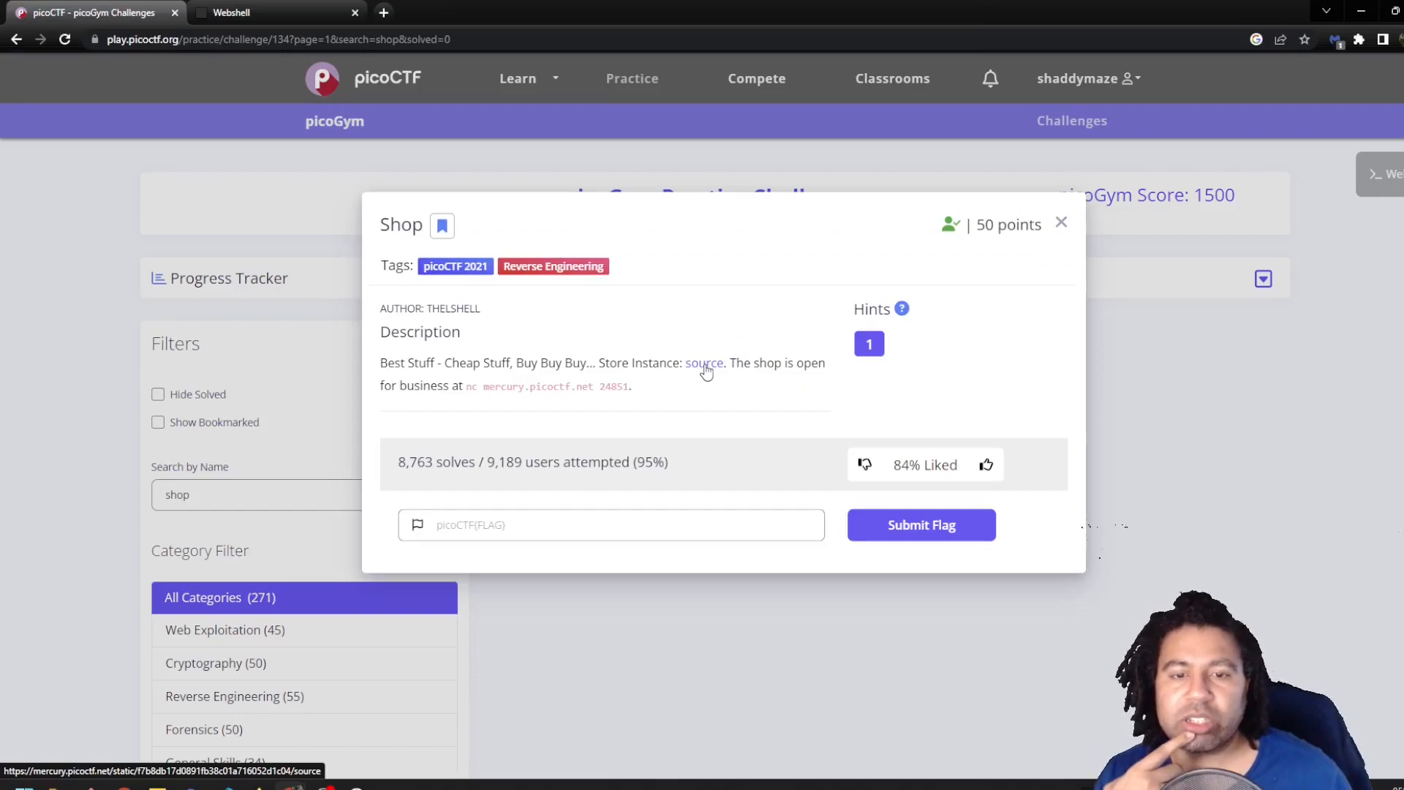
{"action": "left_click", "coordinate": [269, 12]}
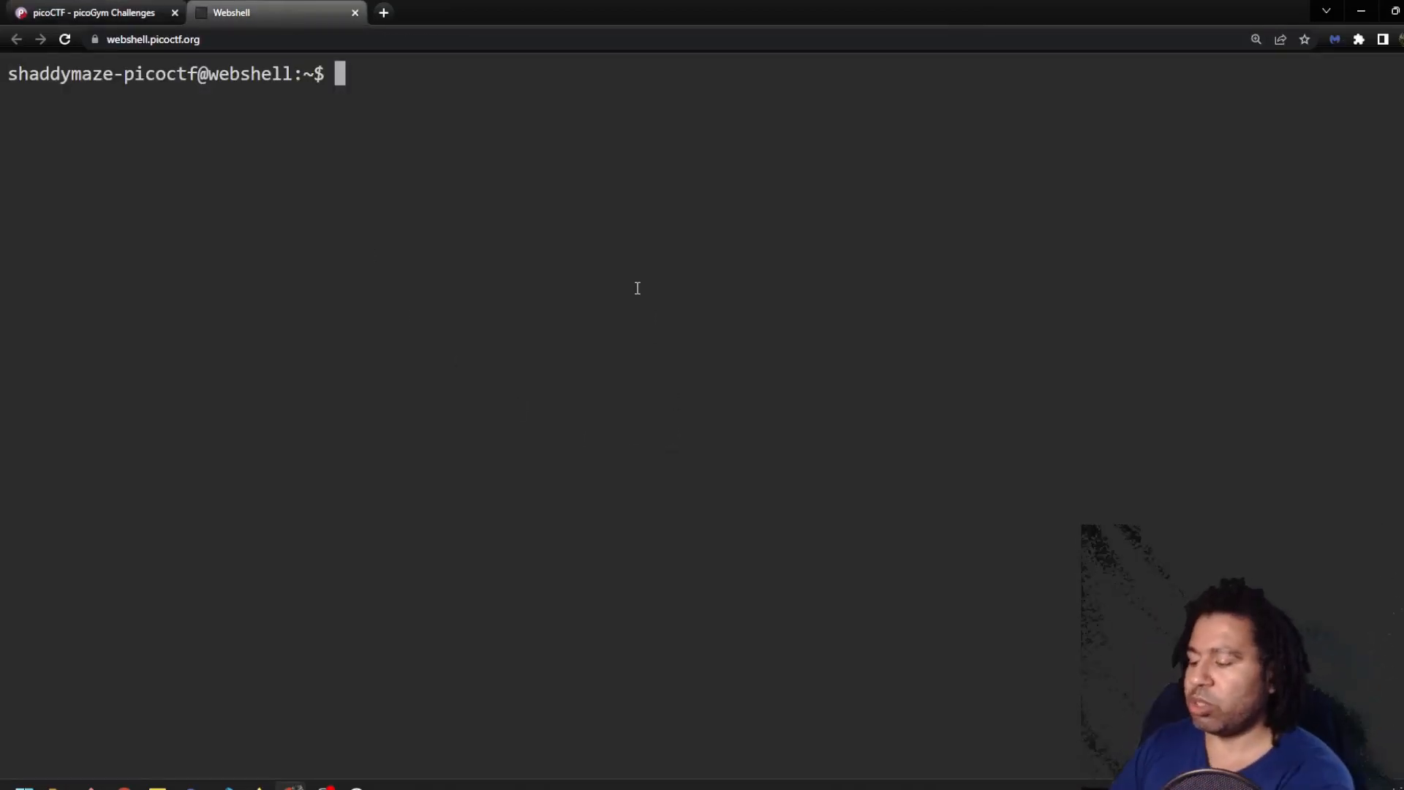
Fetch the source with wget and run 'file source' to identify it as a 32-bit Go ELF.
{"action": "type", "text": "wget"}
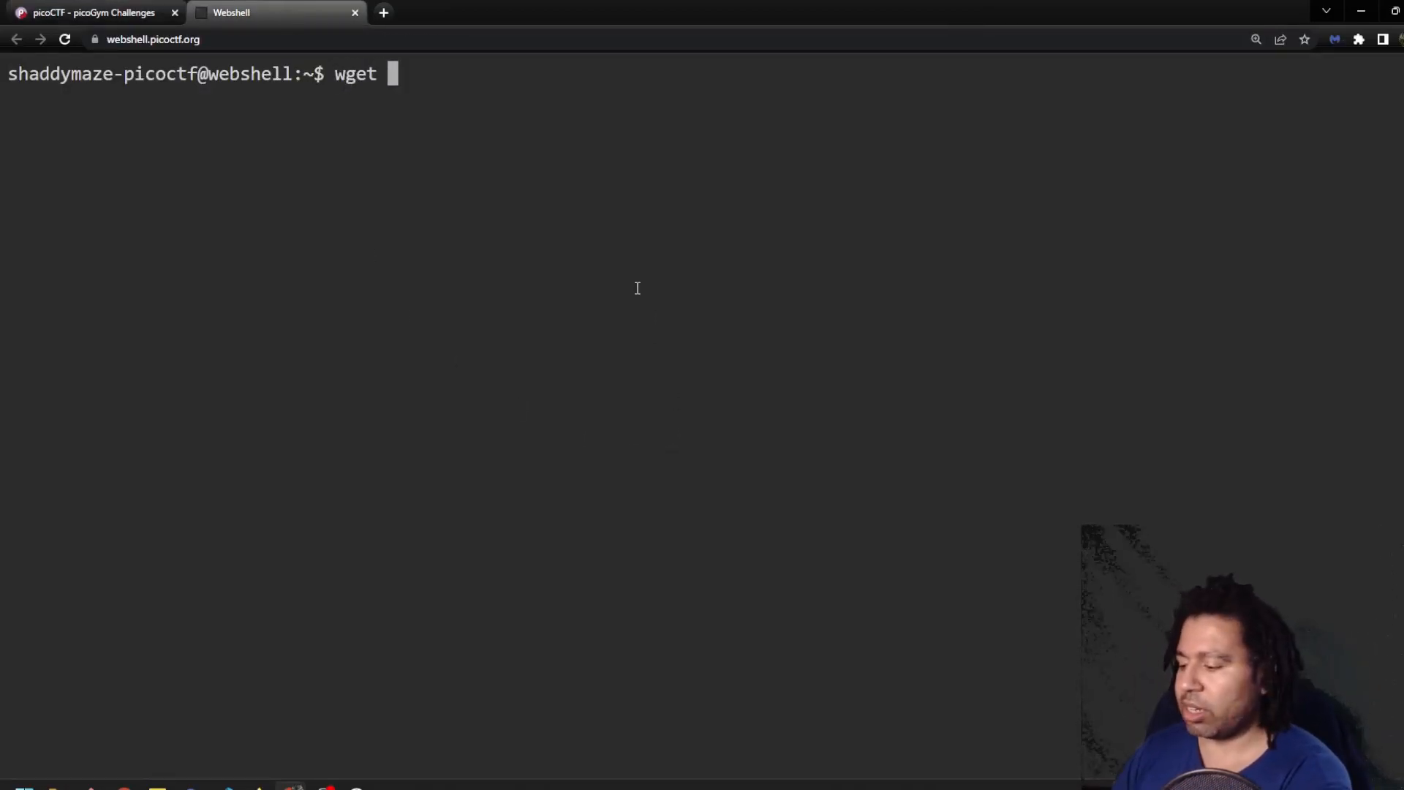
{"action": "key", "text": "Return"}
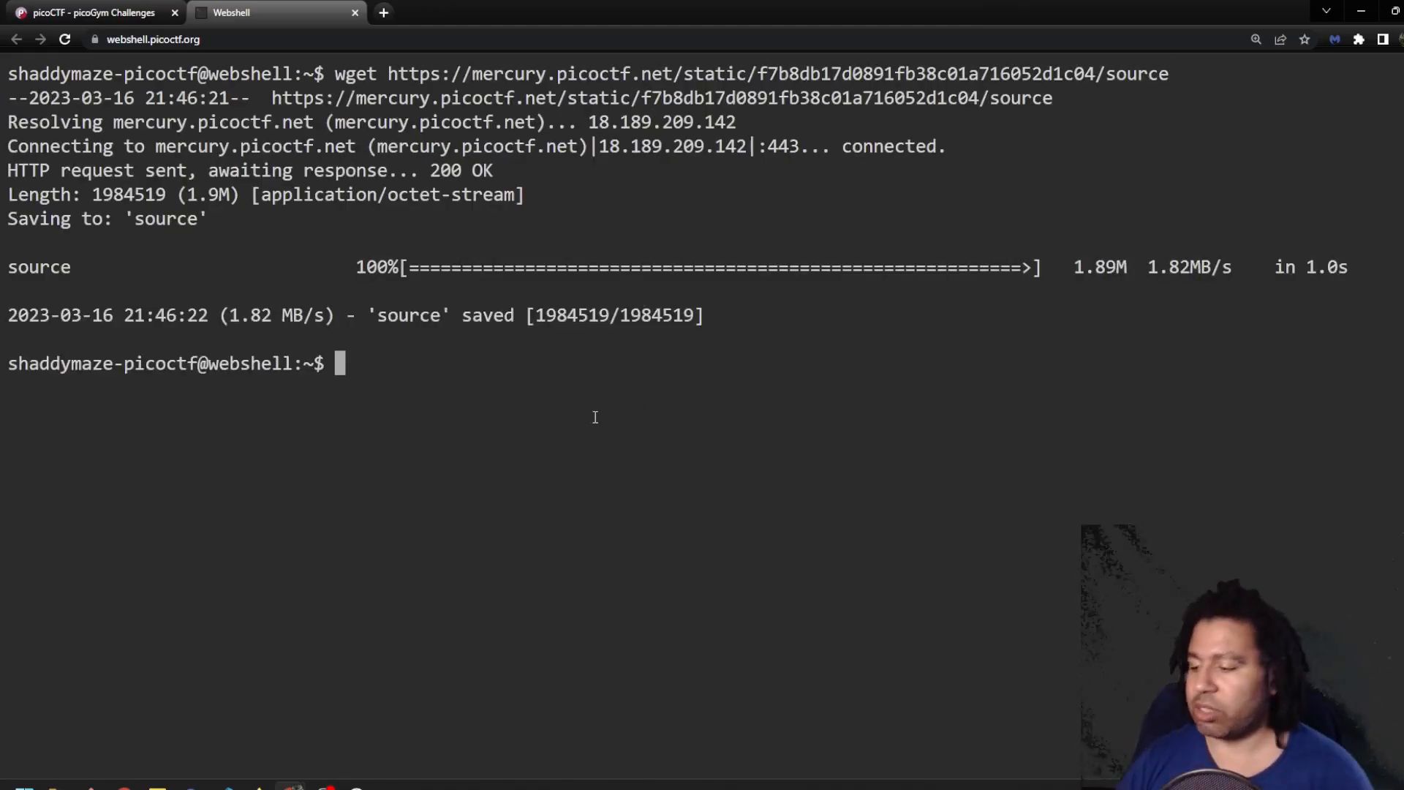
{"action": "type", "text": "fi"}
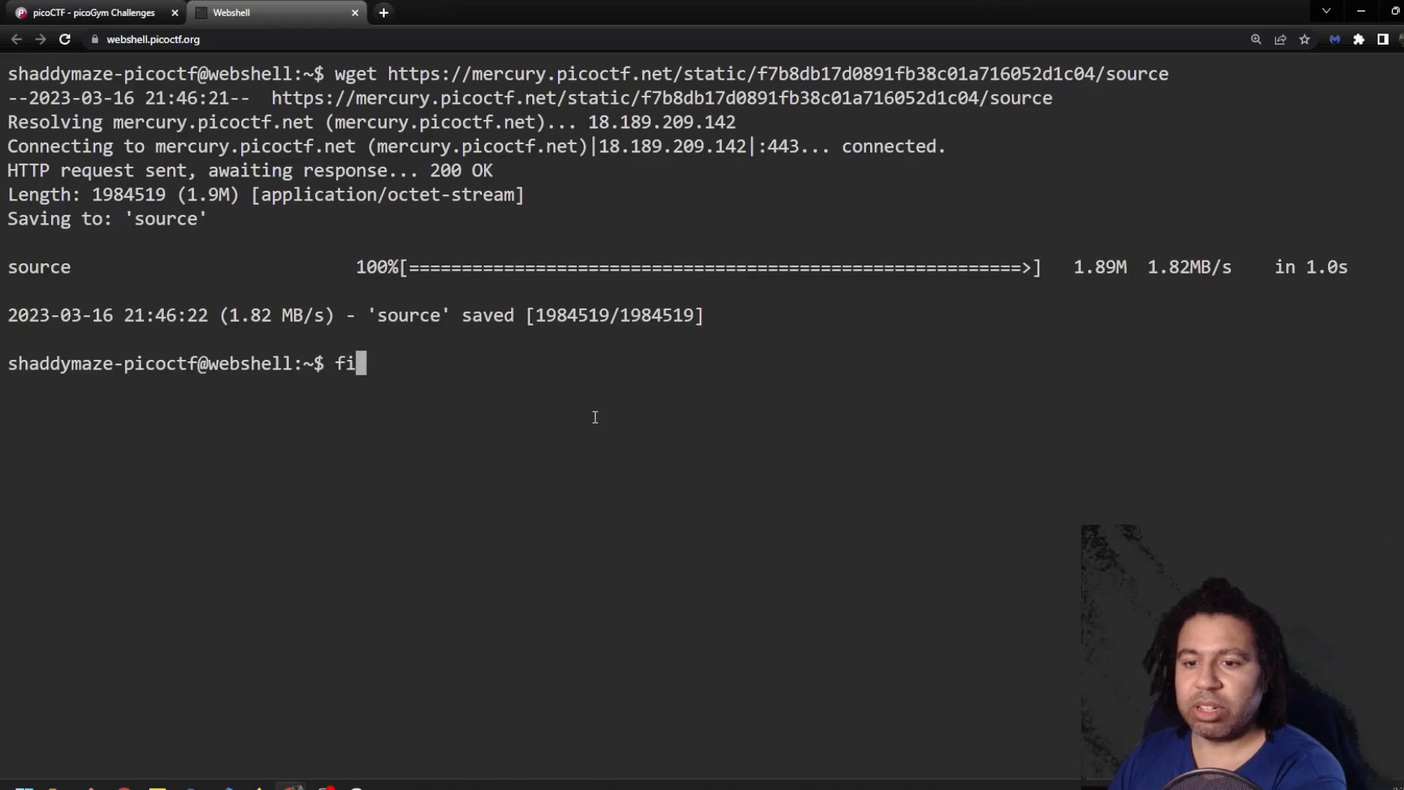
{"action": "type", "text": "le source"}
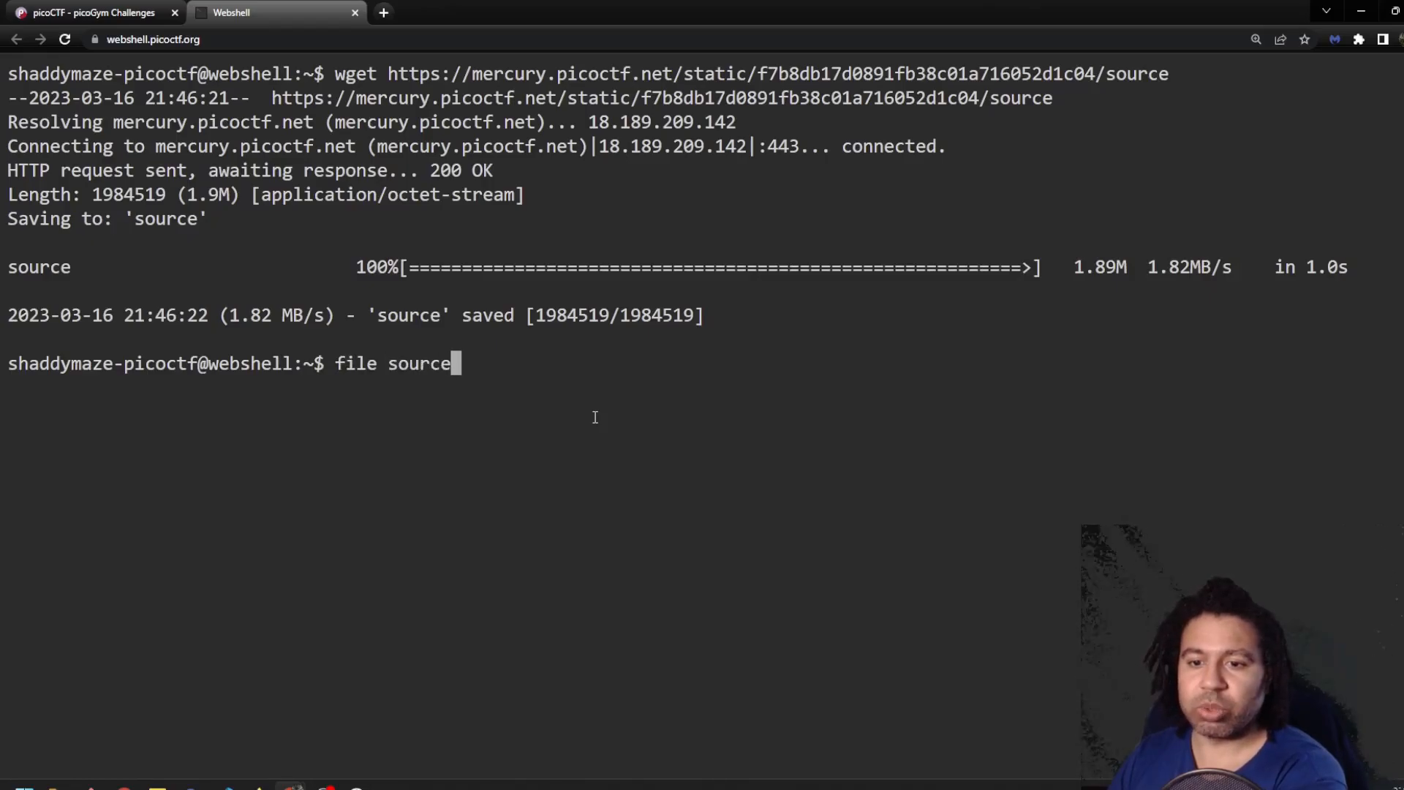
{"action": "key", "text": "Return"}
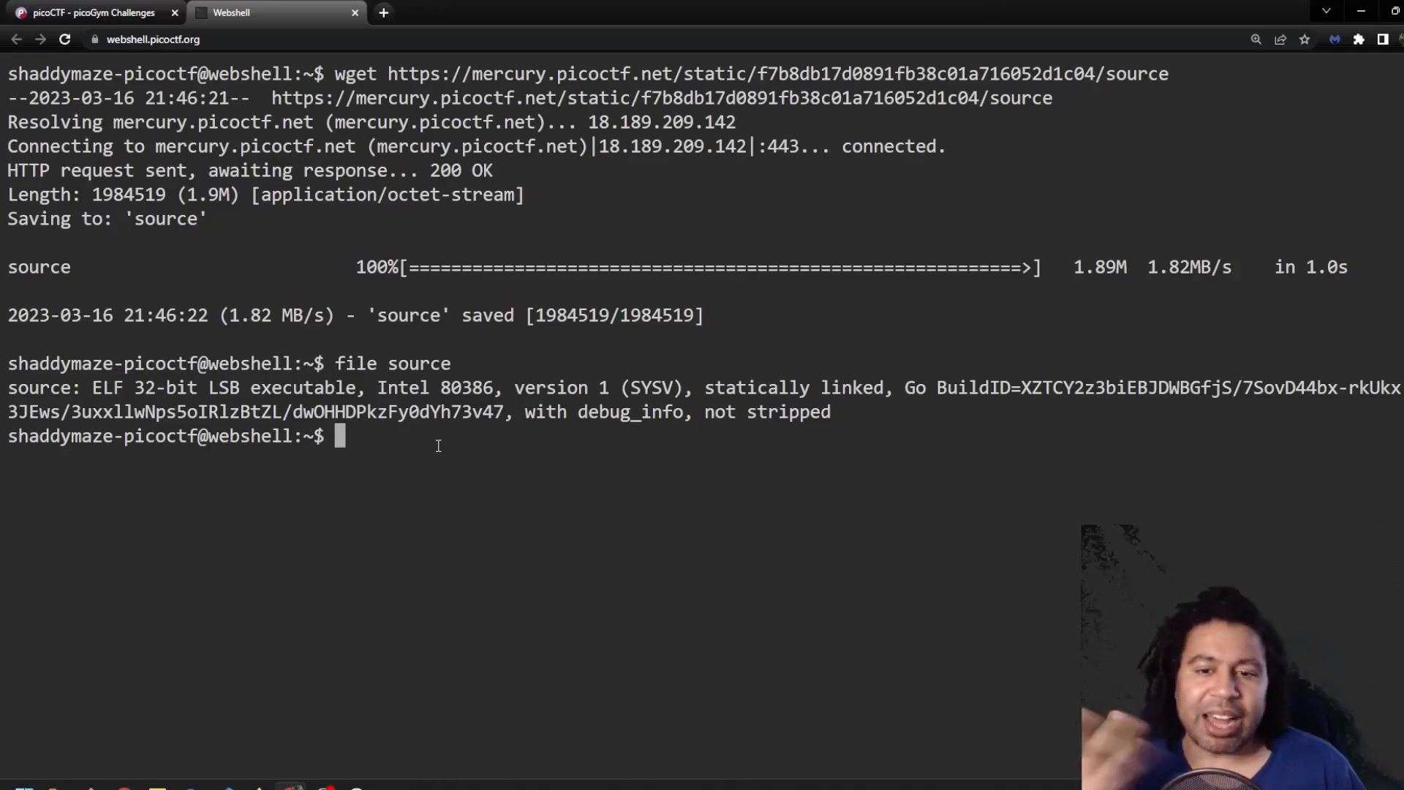
Connect with 'nc mercury.picoctf.net 24851' and view the market menu showing 40 coins.
{"action": "left_click", "coordinate": [86, 13]}
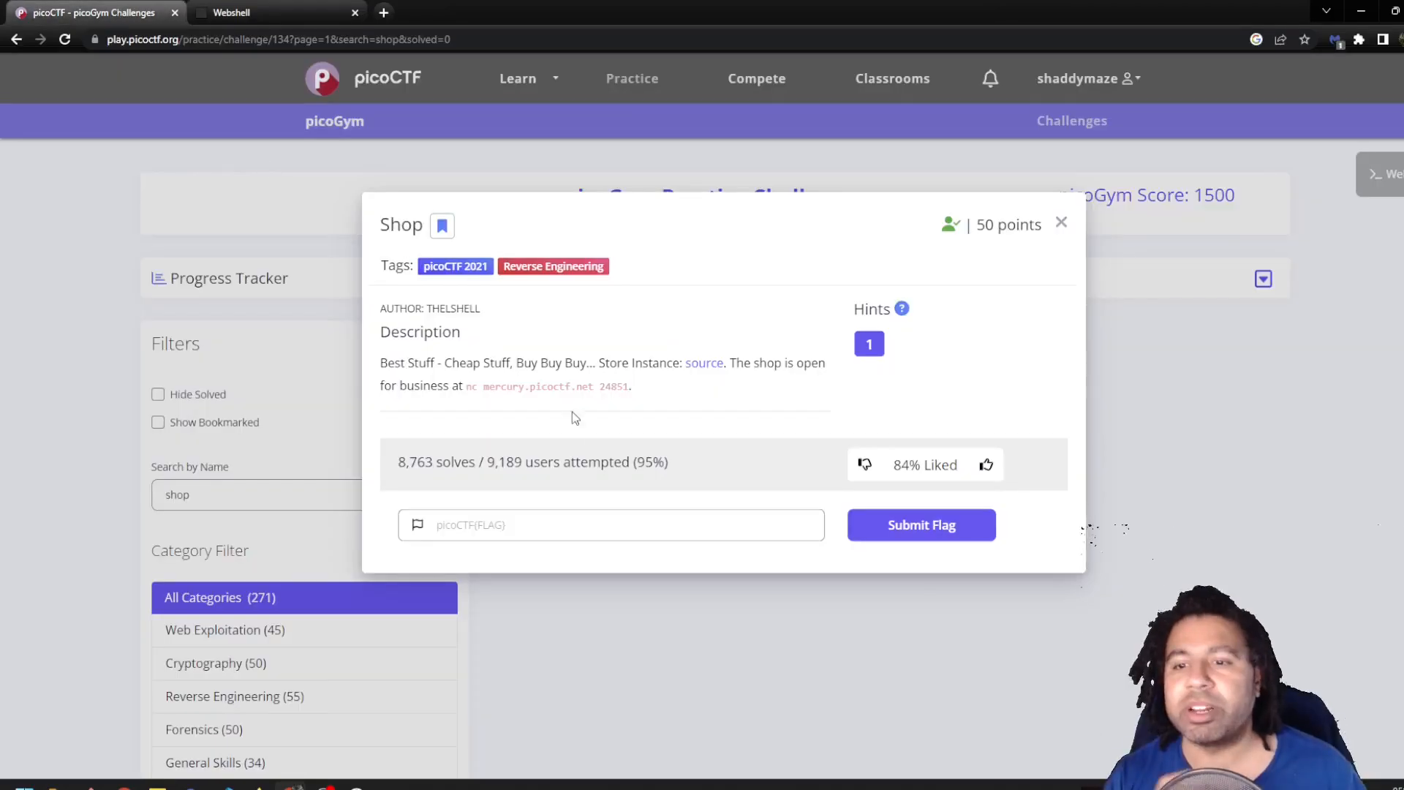
{"action": "mouse_move", "coordinate": [502, 404]}
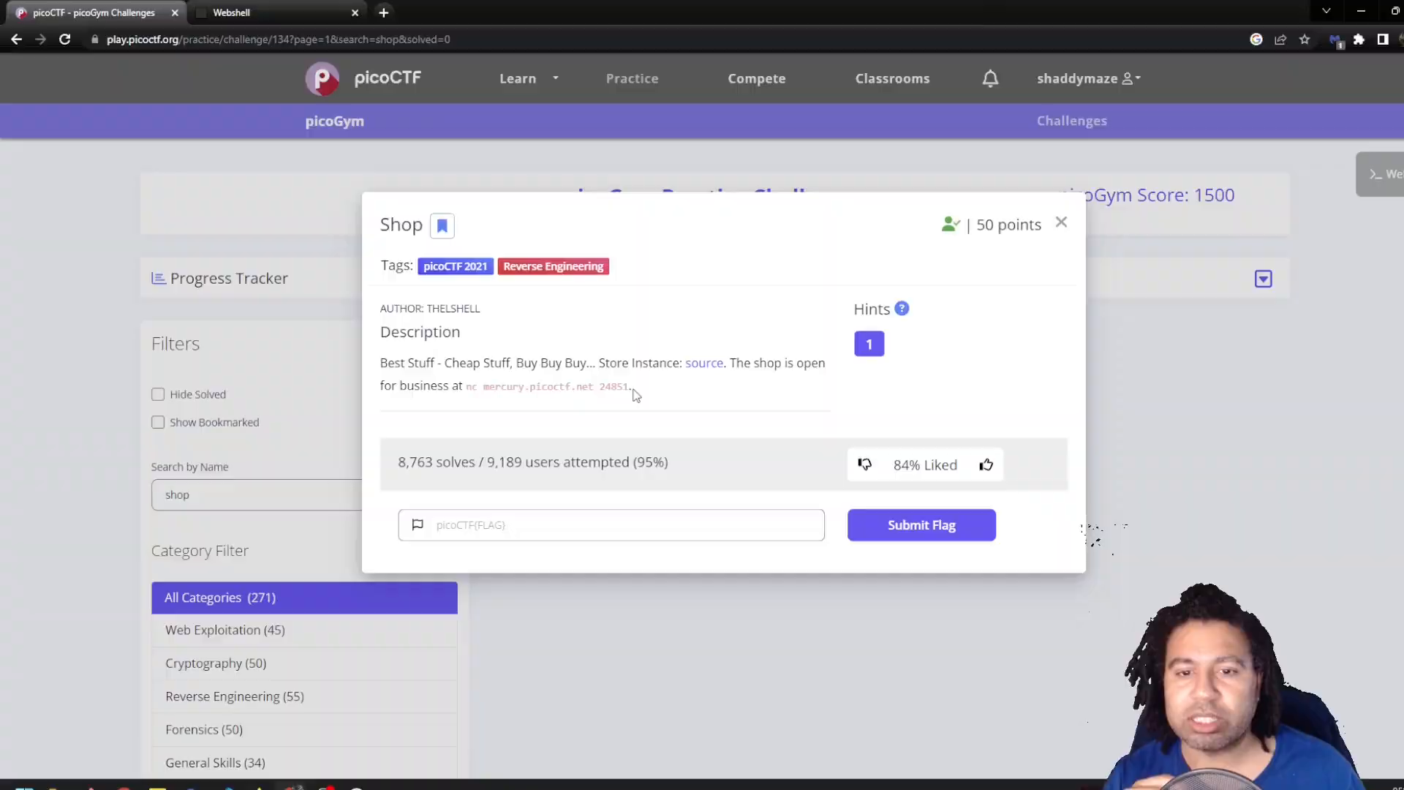
{"action": "left_click", "coordinate": [269, 12]}
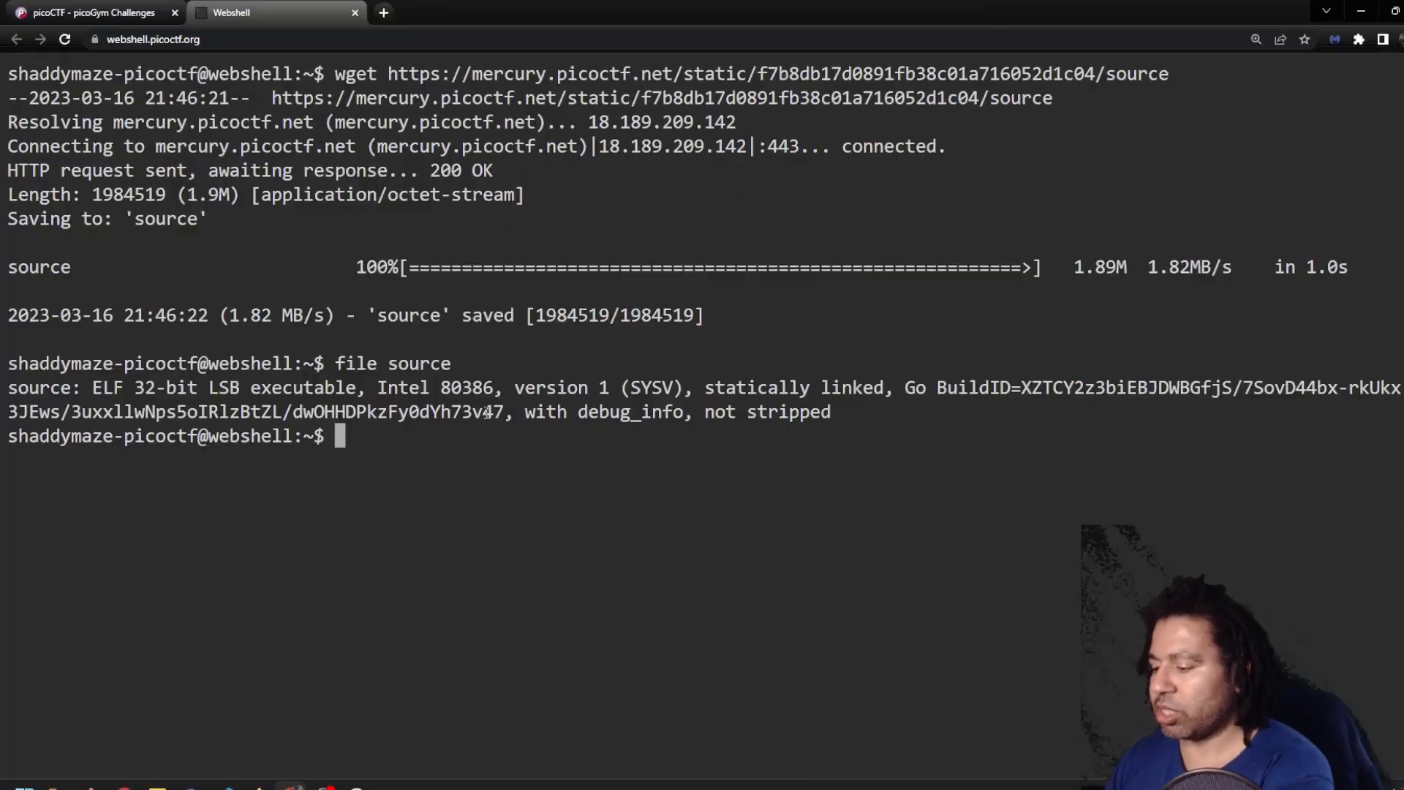
{"action": "type", "text": "nc mercury.picoctf.net 24851"}
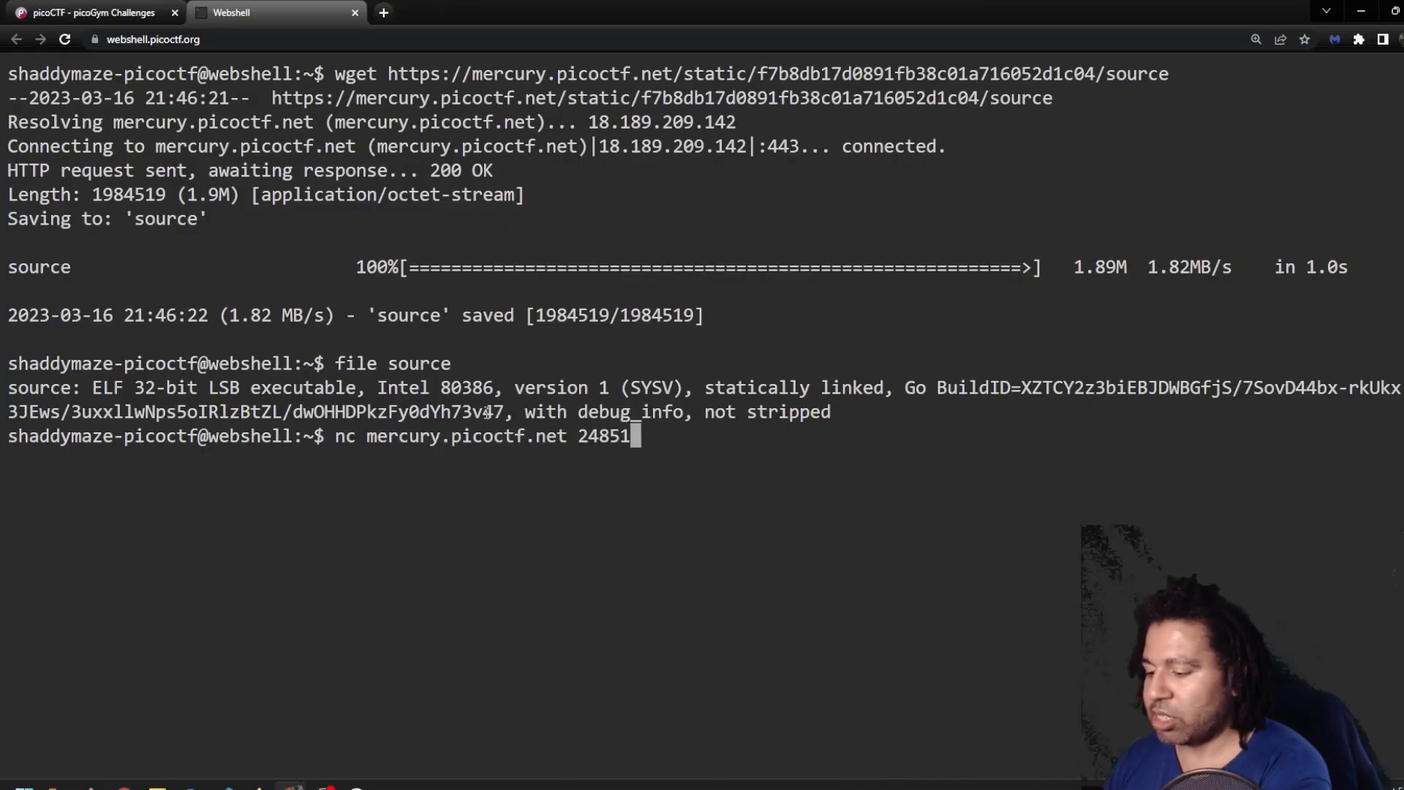
{"action": "key", "text": "Return"}
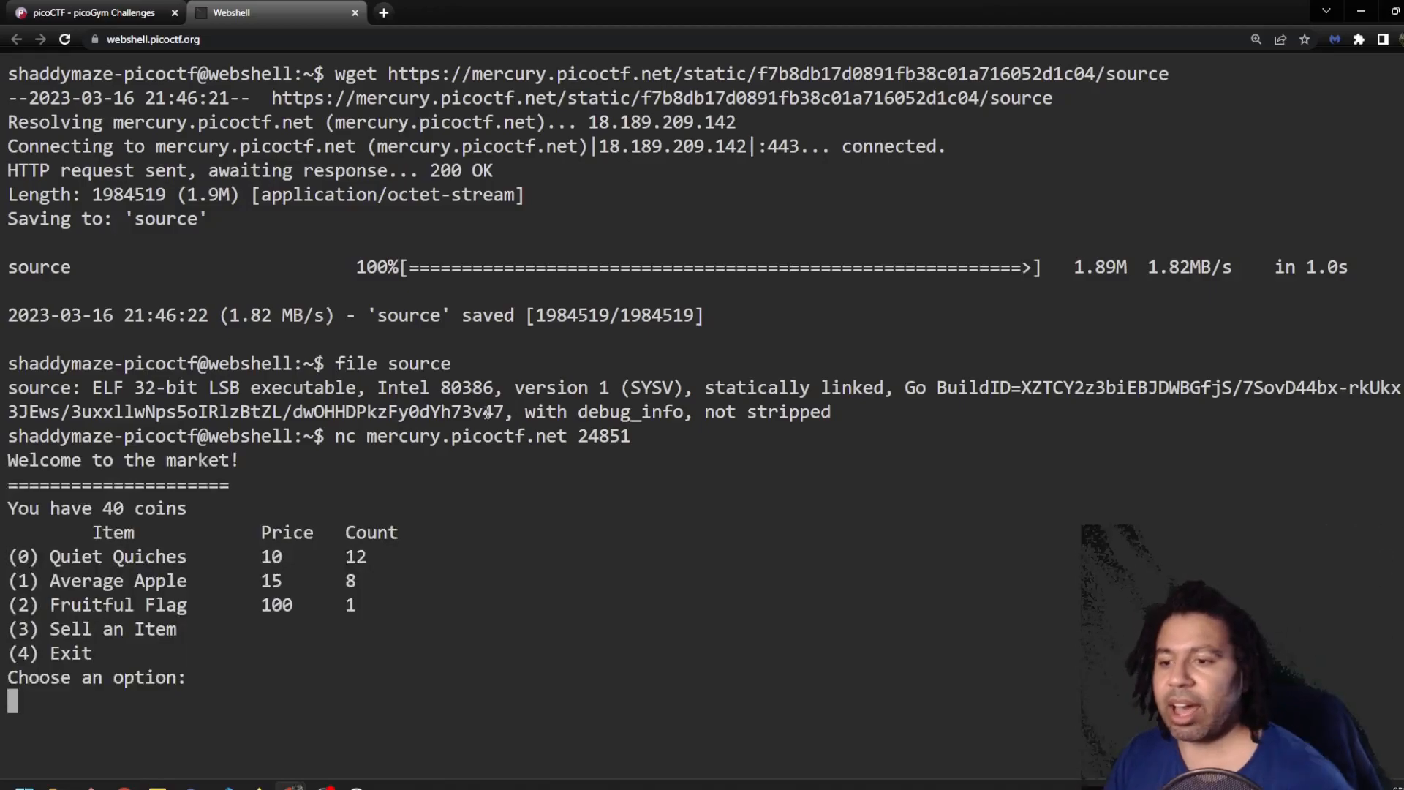
{"action": "mouse_move", "coordinate": [205, 519]}
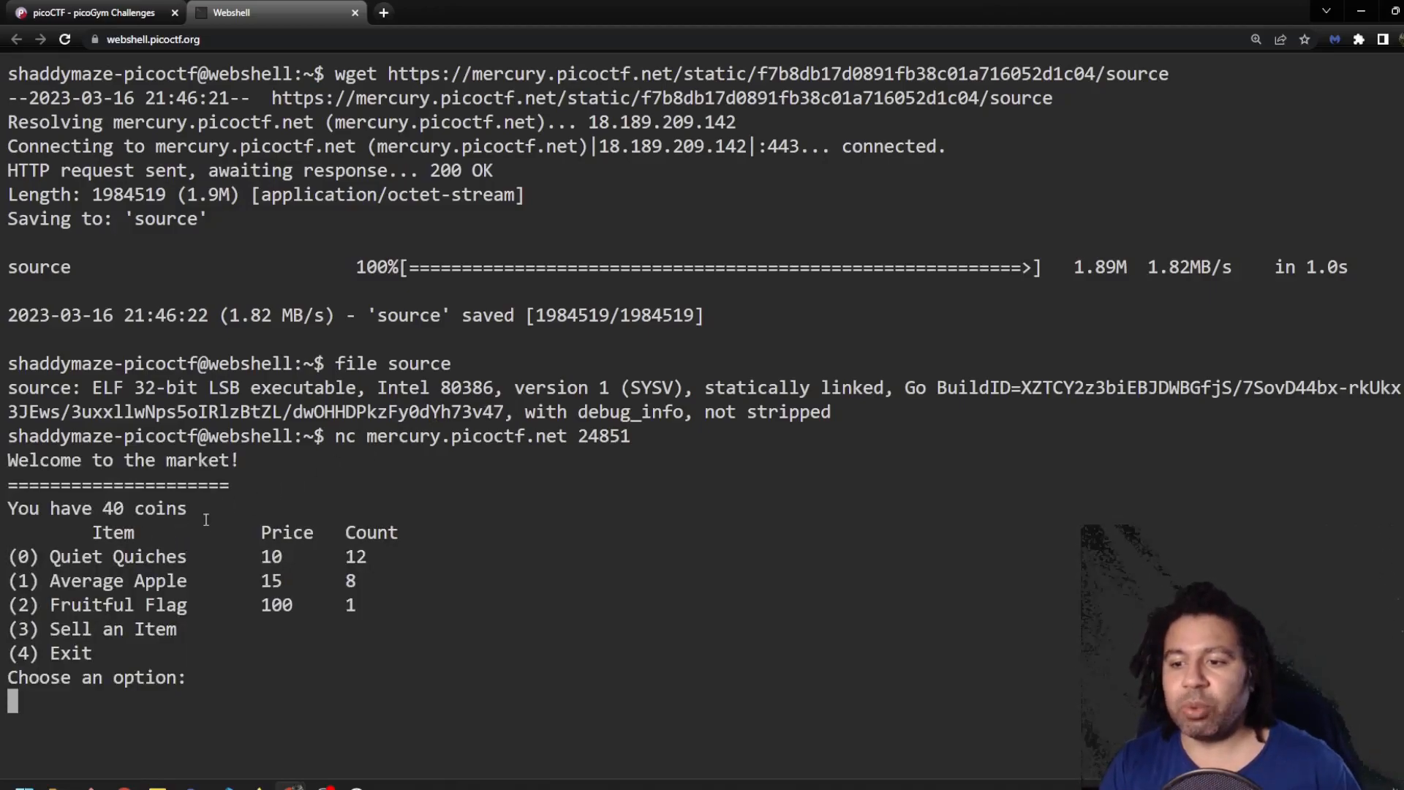
{"action": "double_click", "coordinate": [114, 555]}
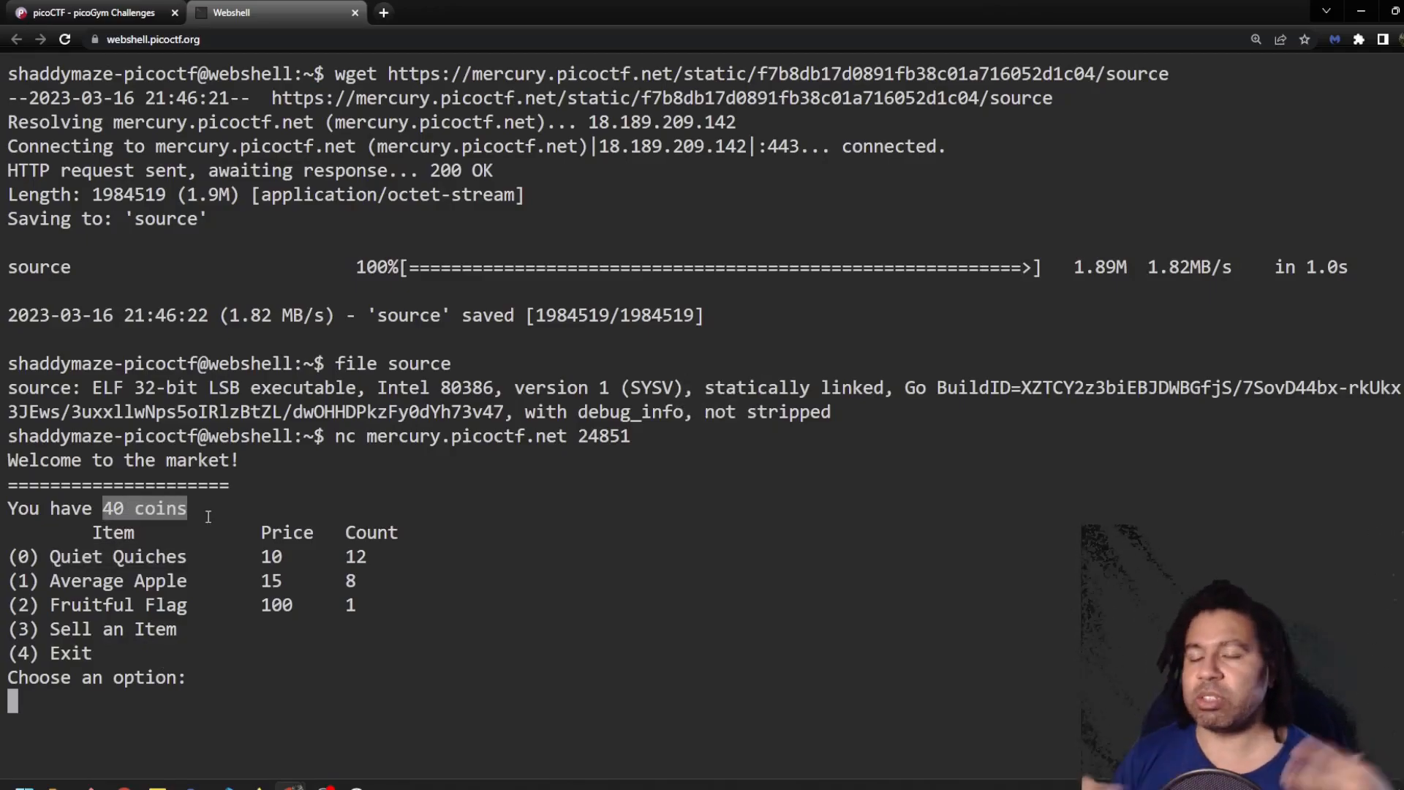
{"action": "left_click", "coordinate": [89, 13]}
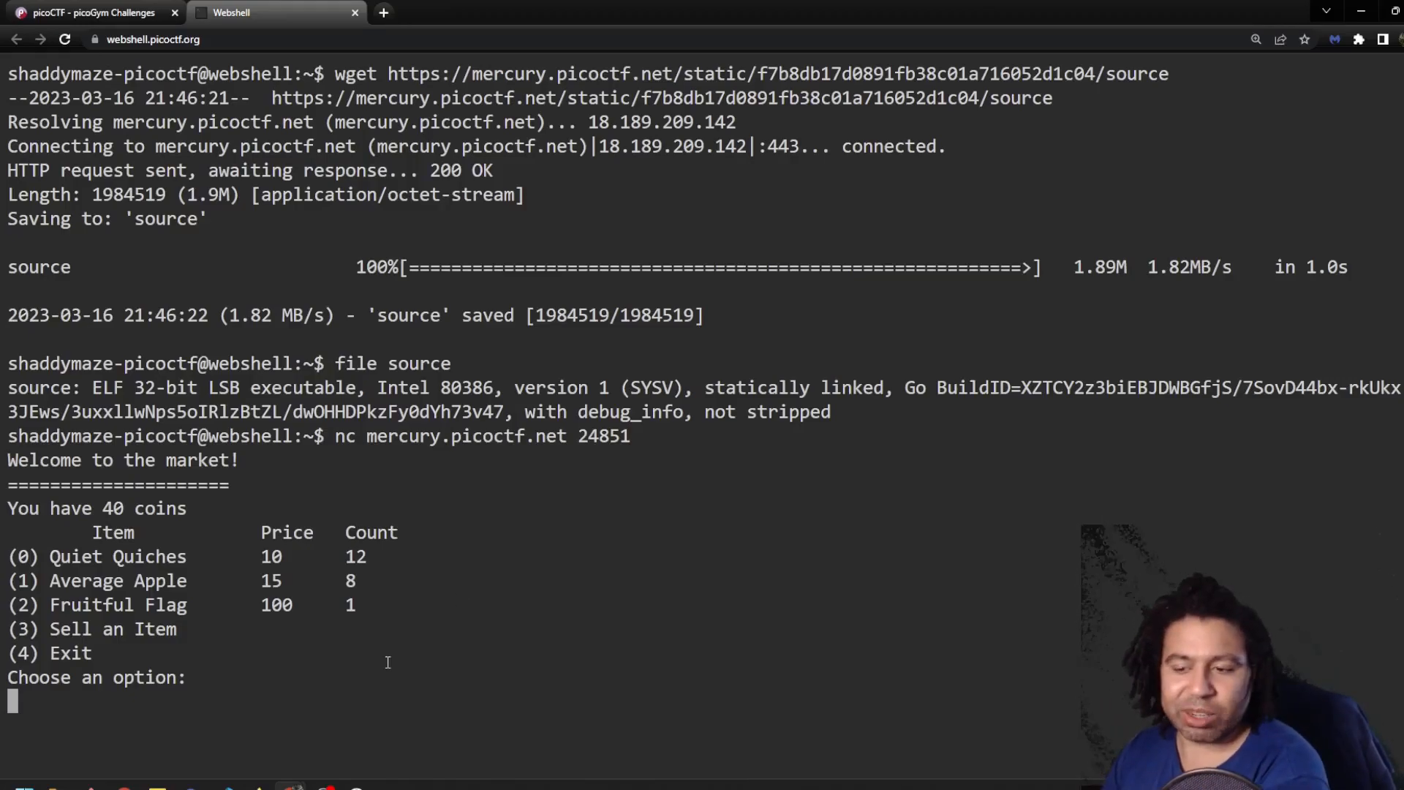
Choose the quiche item and buy -10 of them to raise the balance to 140 coins.
{"action": "type", "text": "0"}
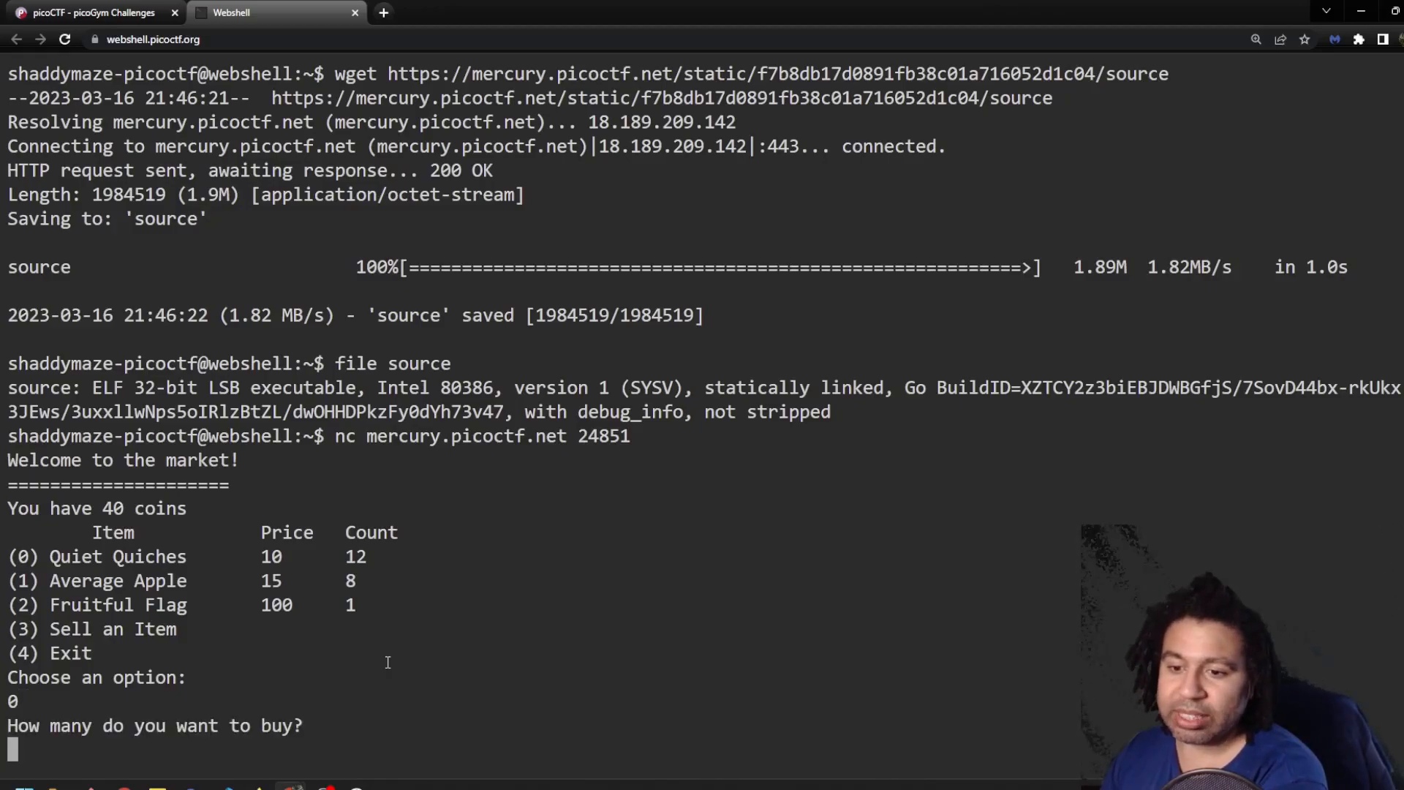
{"action": "type", "text": "4"}
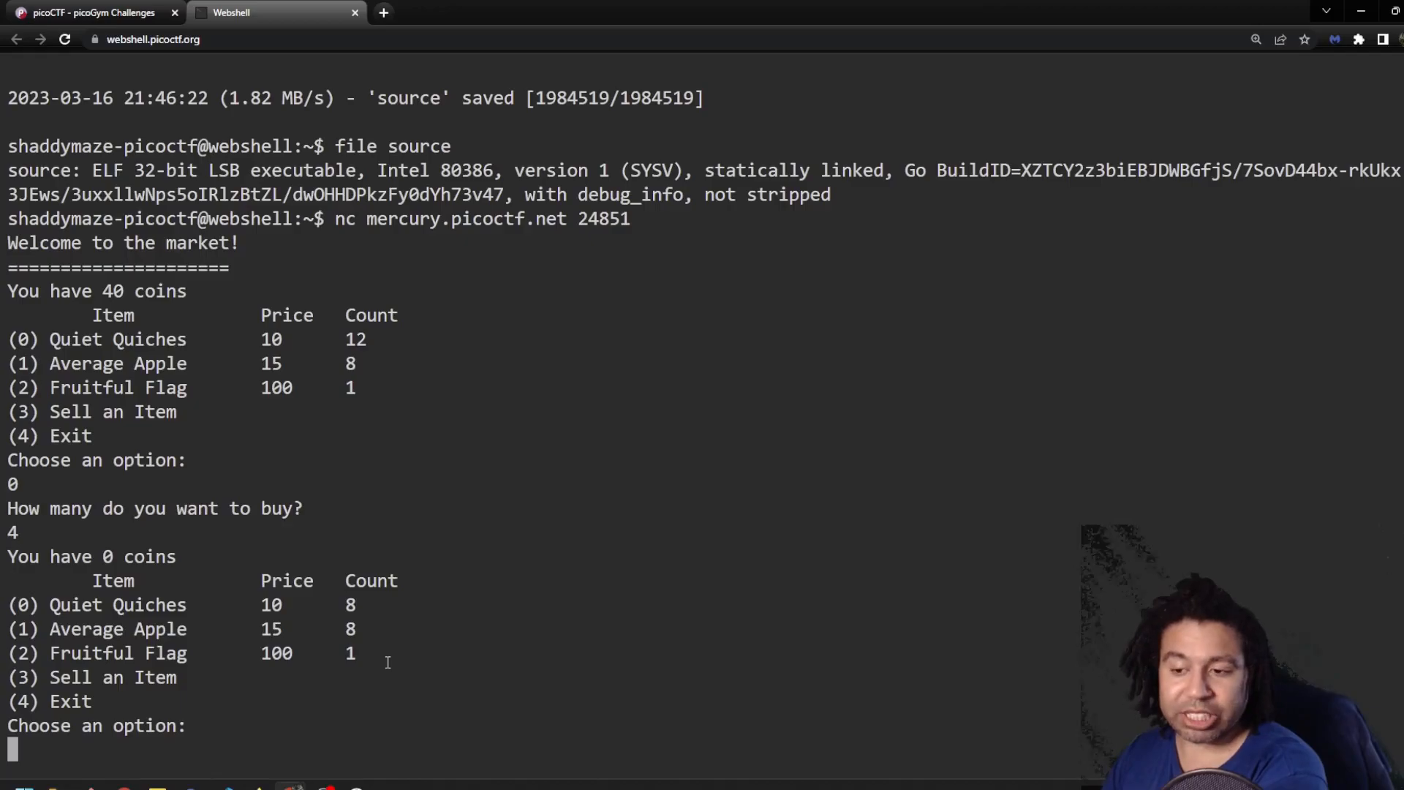
{"action": "type", "text": "3"}
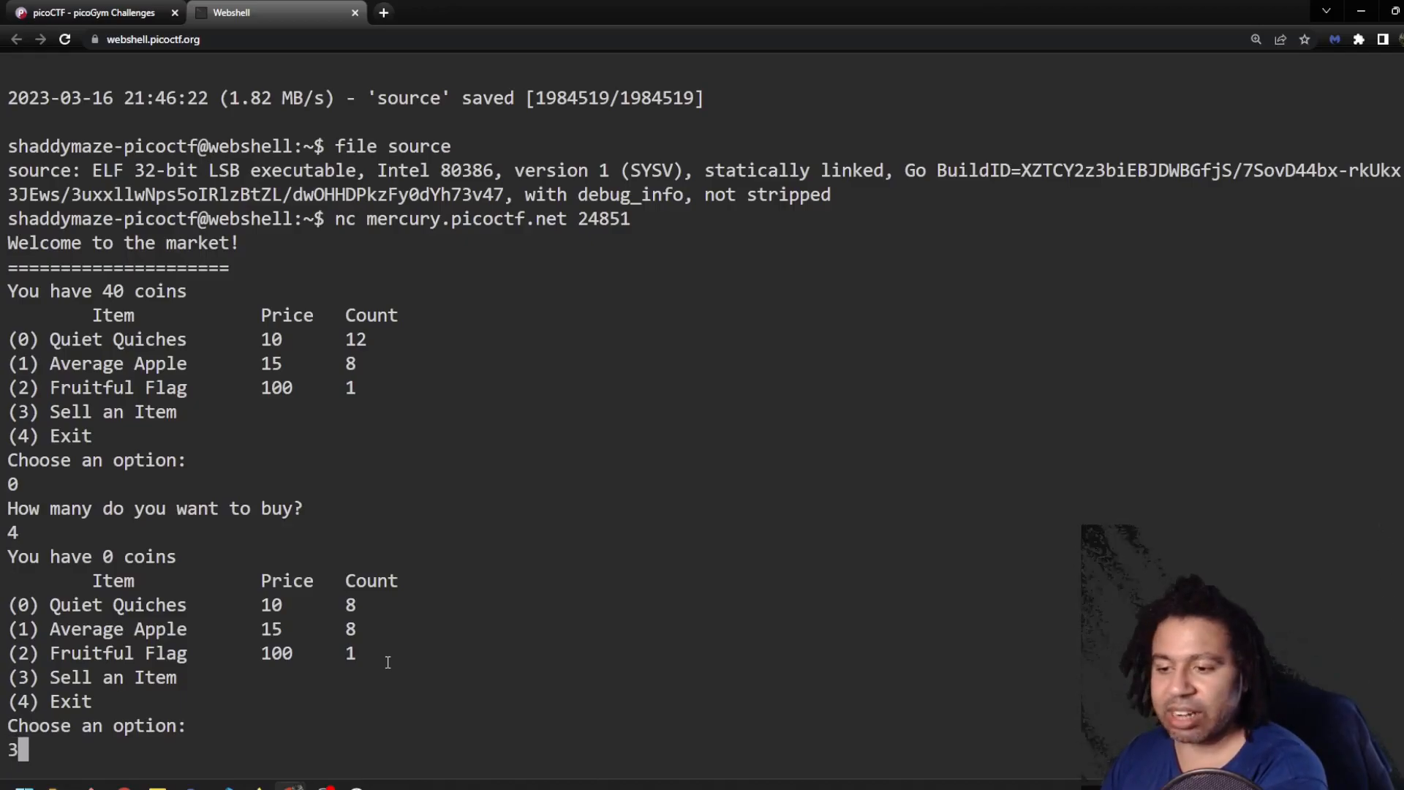
{"action": "key", "text": "Return"}
{"action": "type", "text": "0"}
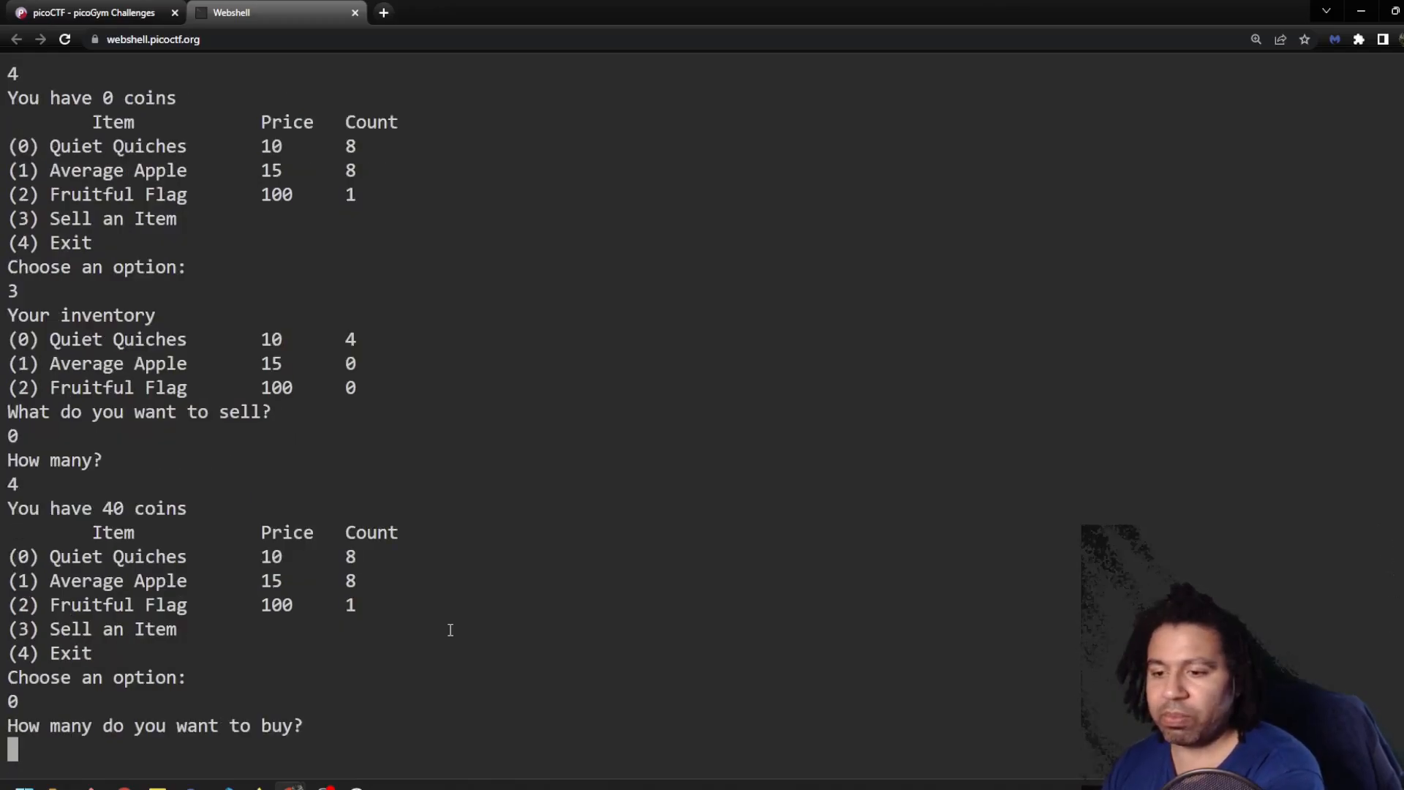
{"action": "type", "text": "-10"}
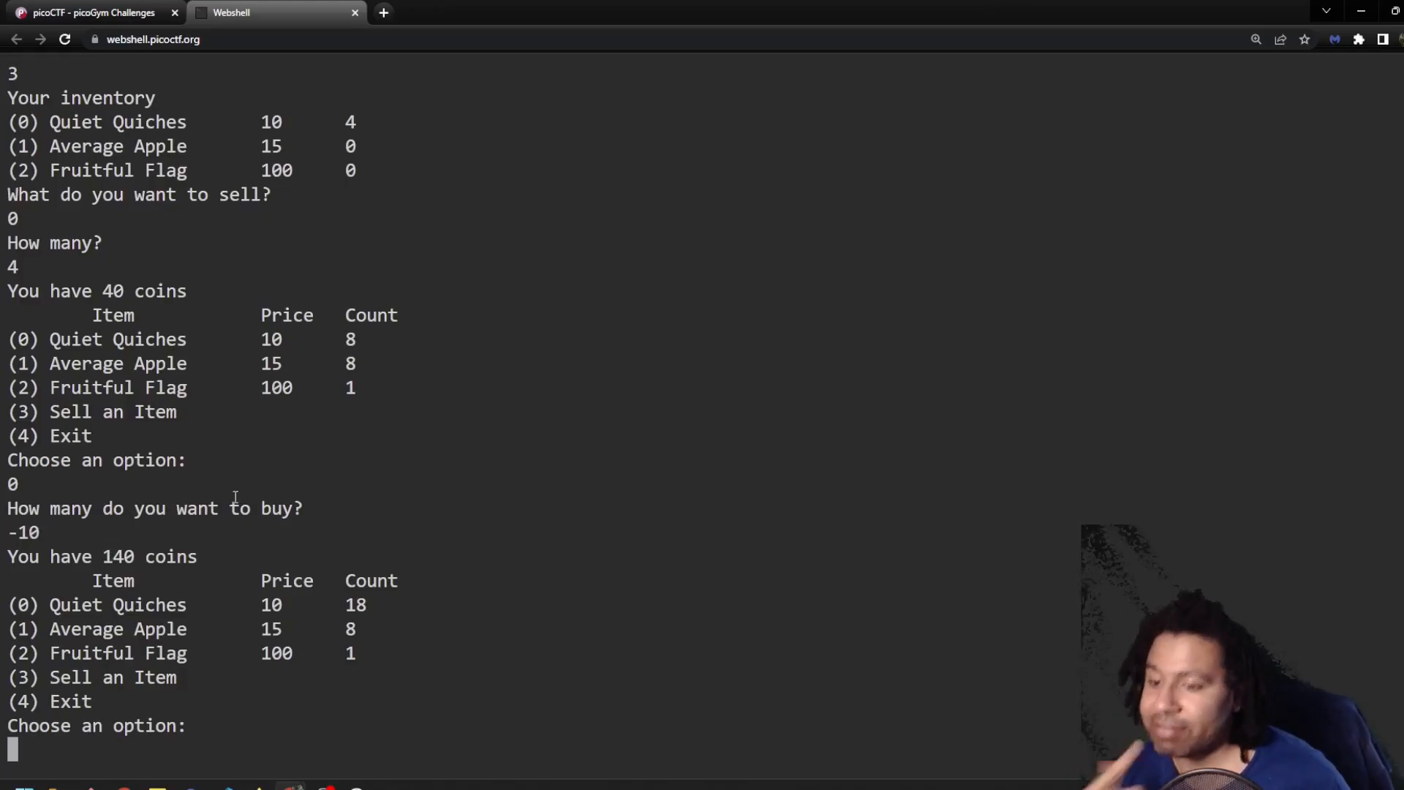
Buy one Fruitful Flag with option 2, quantity 1, revealing the flag's ASCII numbers.
{"action": "type", "text": "2"}
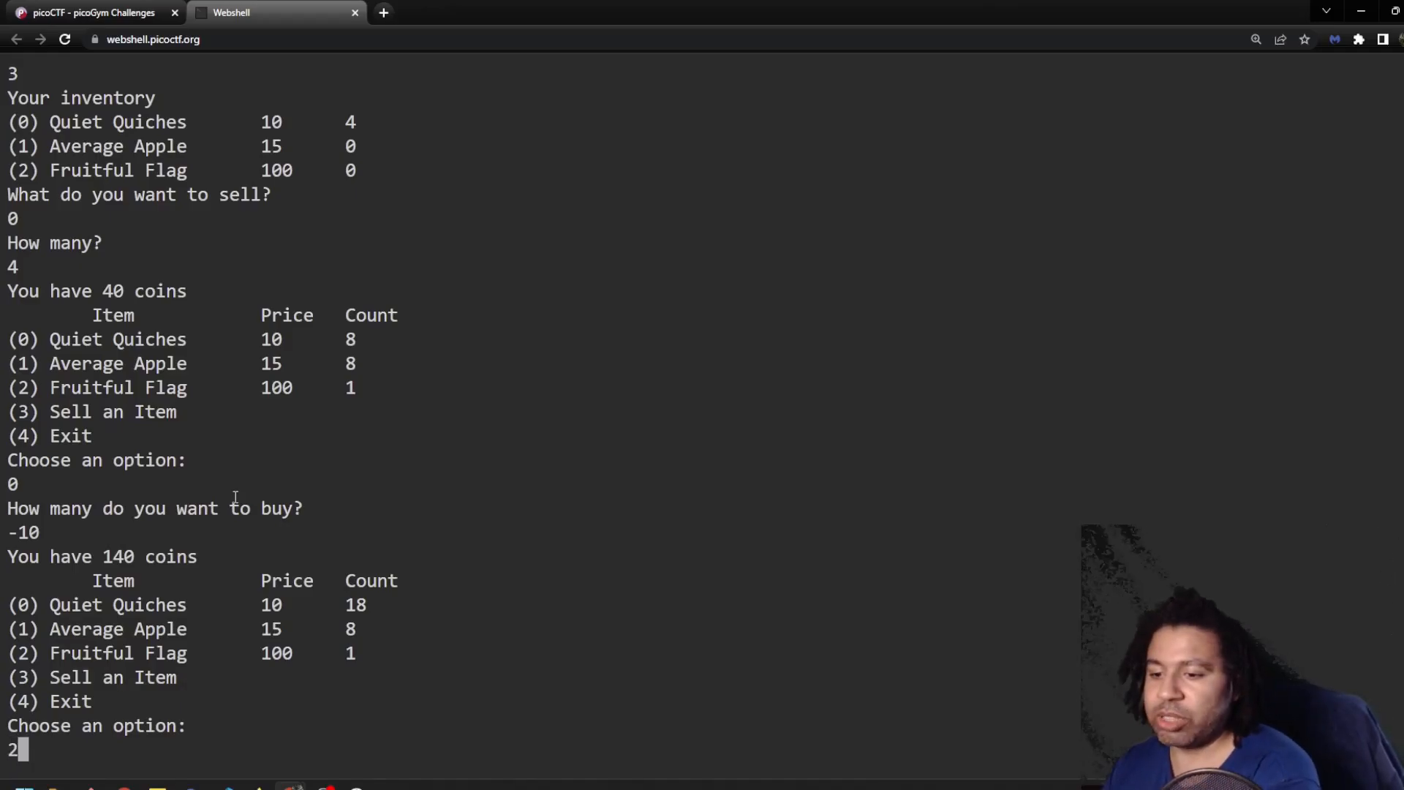
{"action": "key", "text": "Return"}
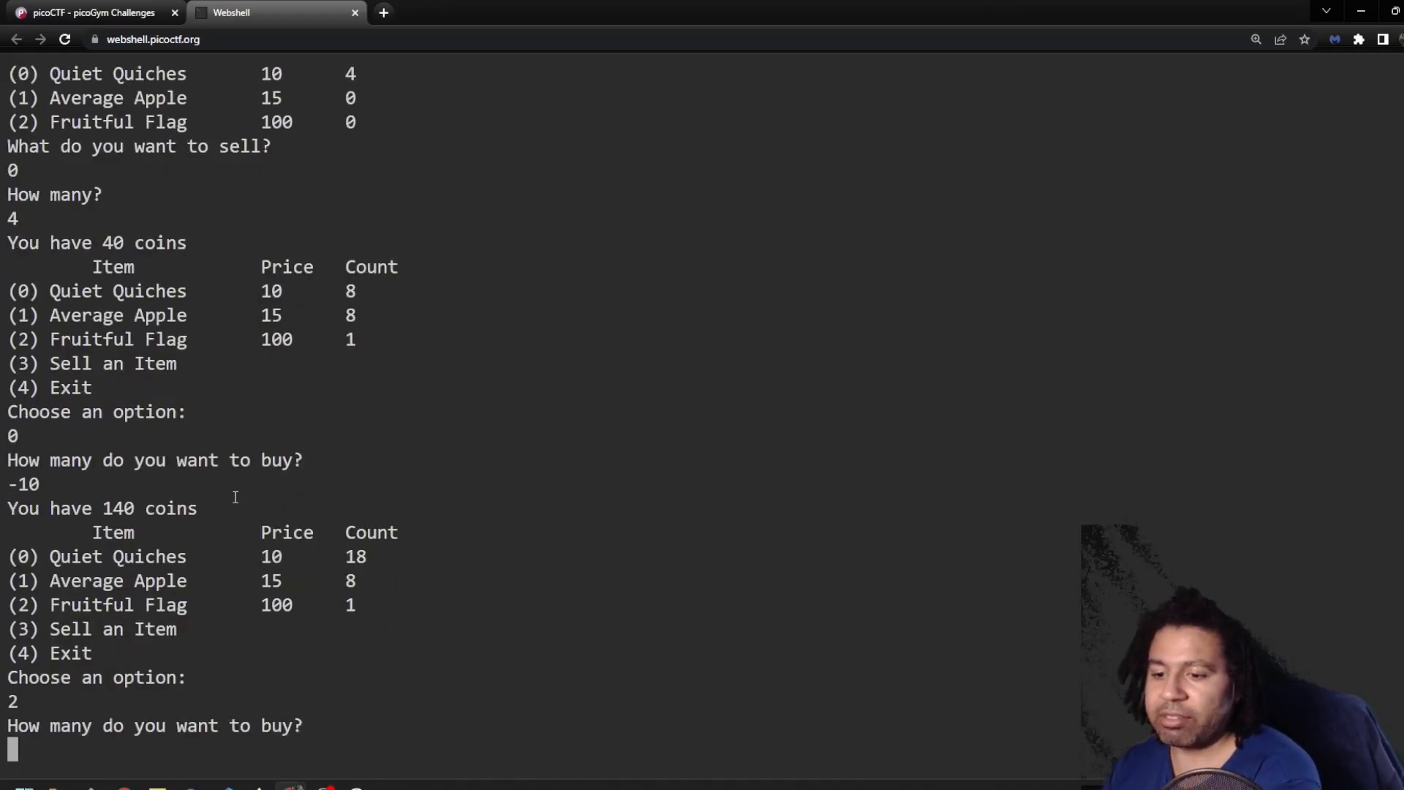
{"action": "type", "text": "1"}
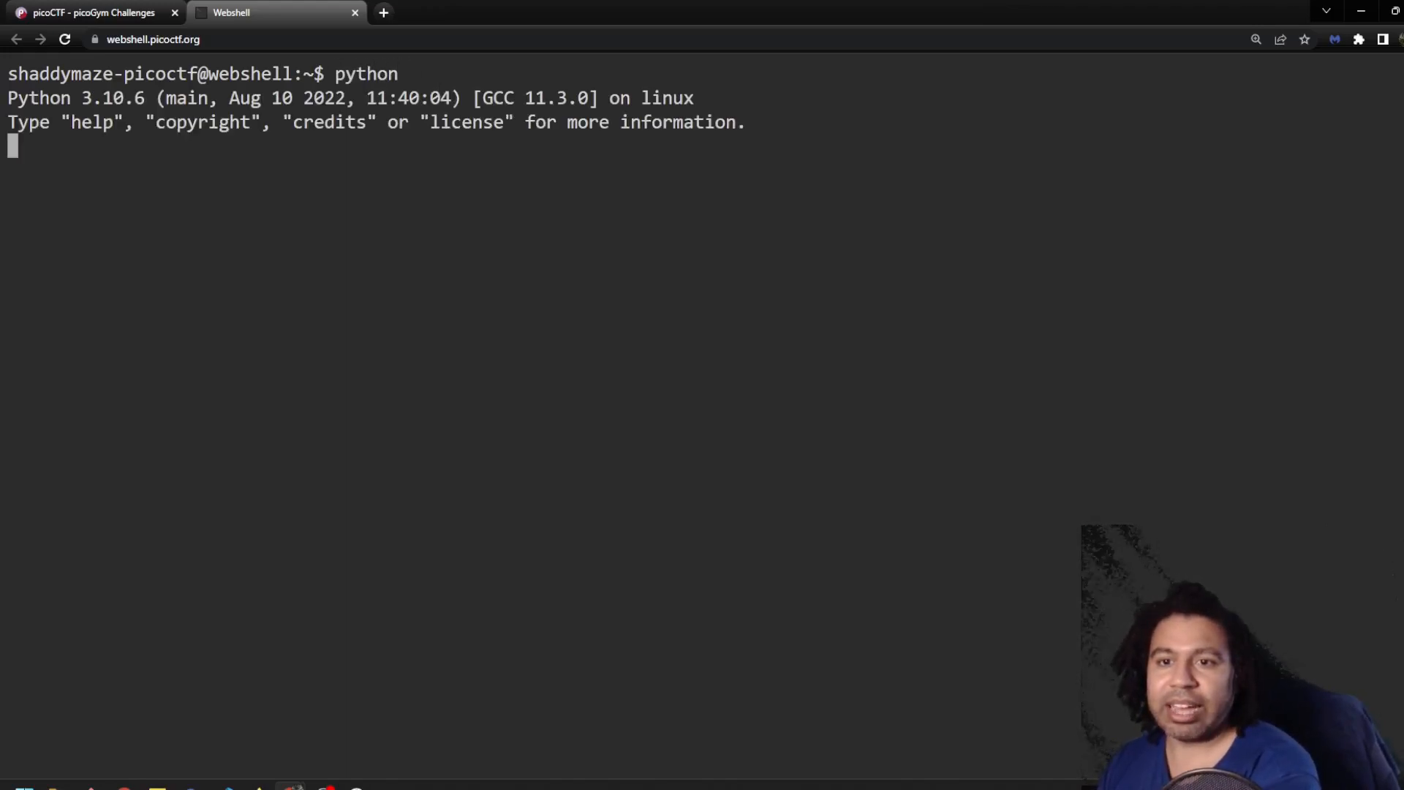
Start Python and evaluate chr(90) to confirm it yields a letter.
{"action": "key", "text": "Return"}
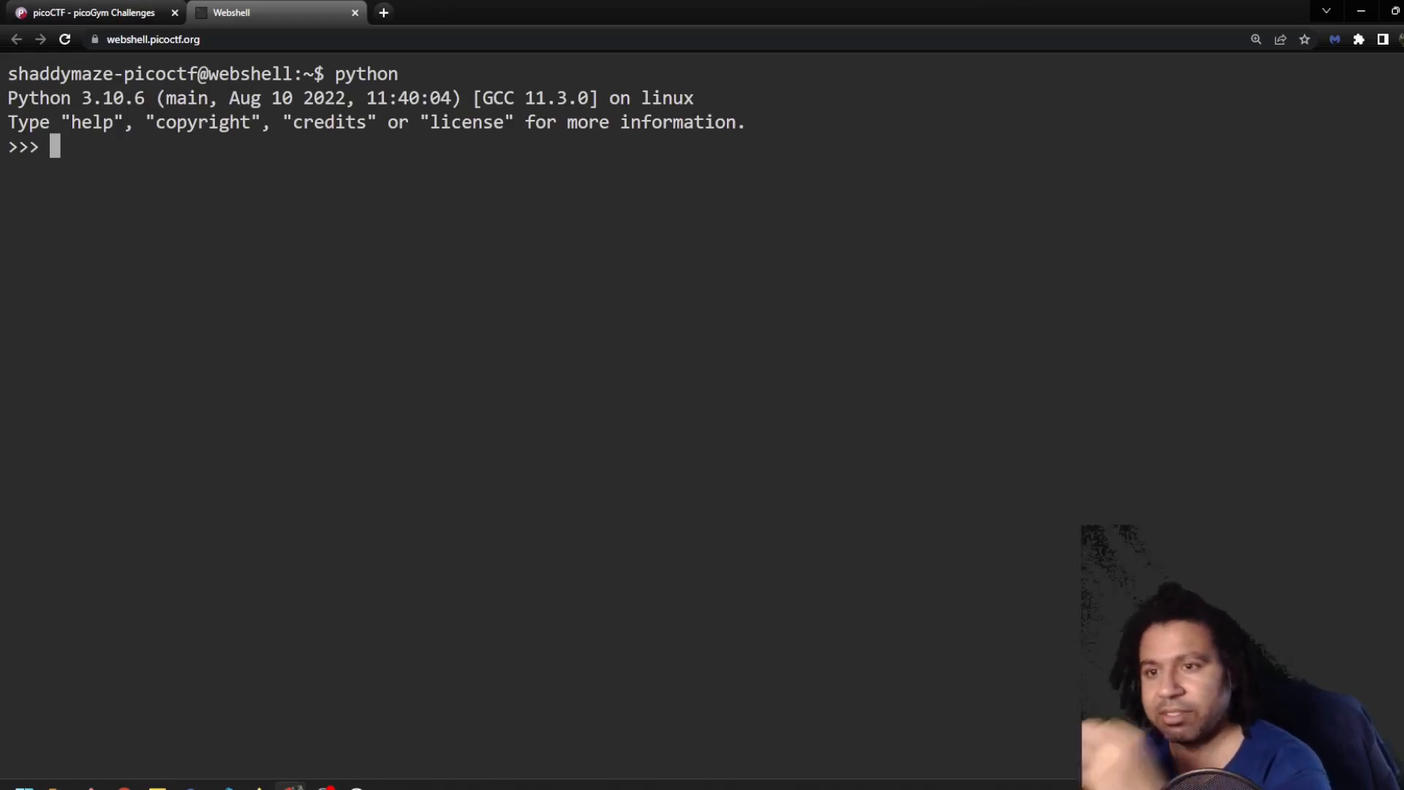
{"action": "type", "text": "chr"}
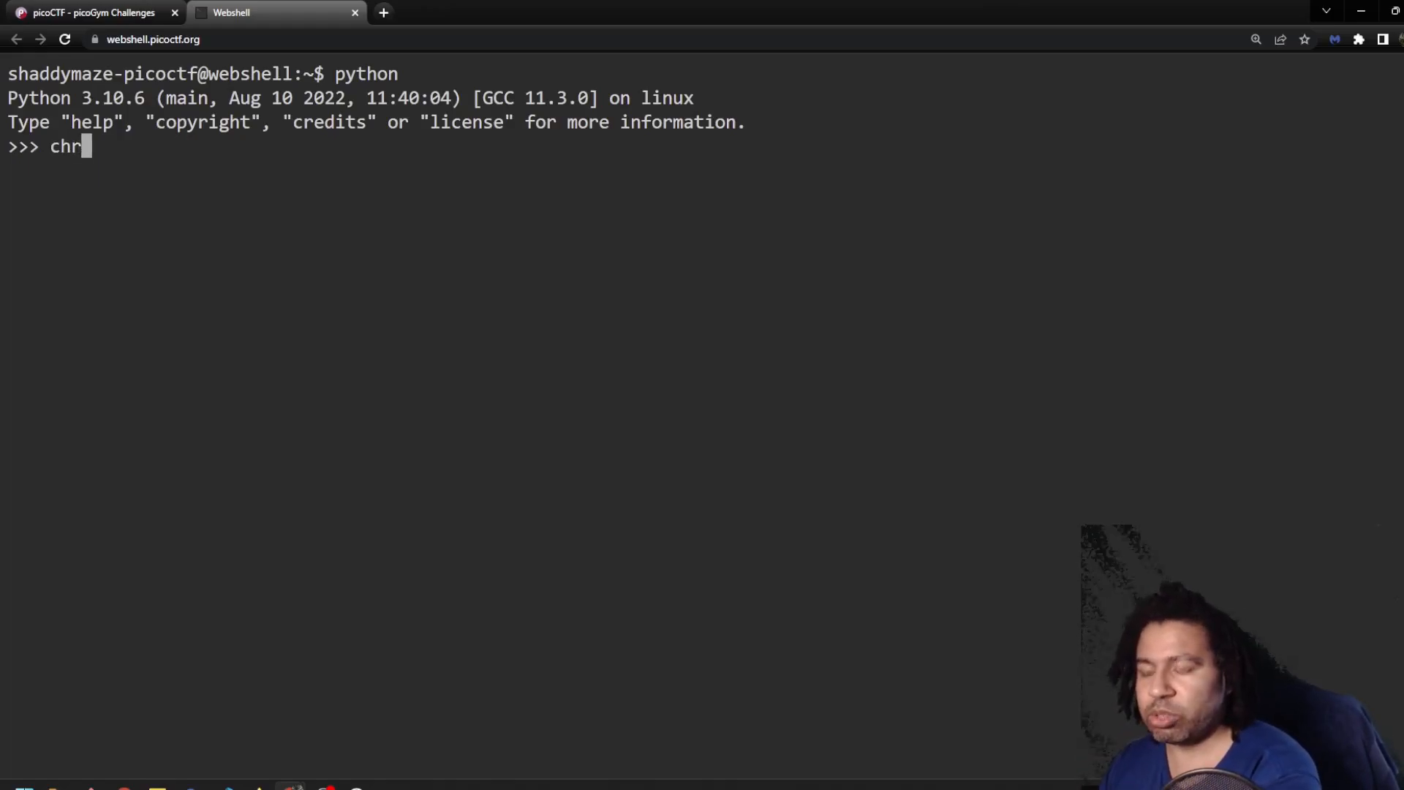
{"action": "type", "text": "()"}
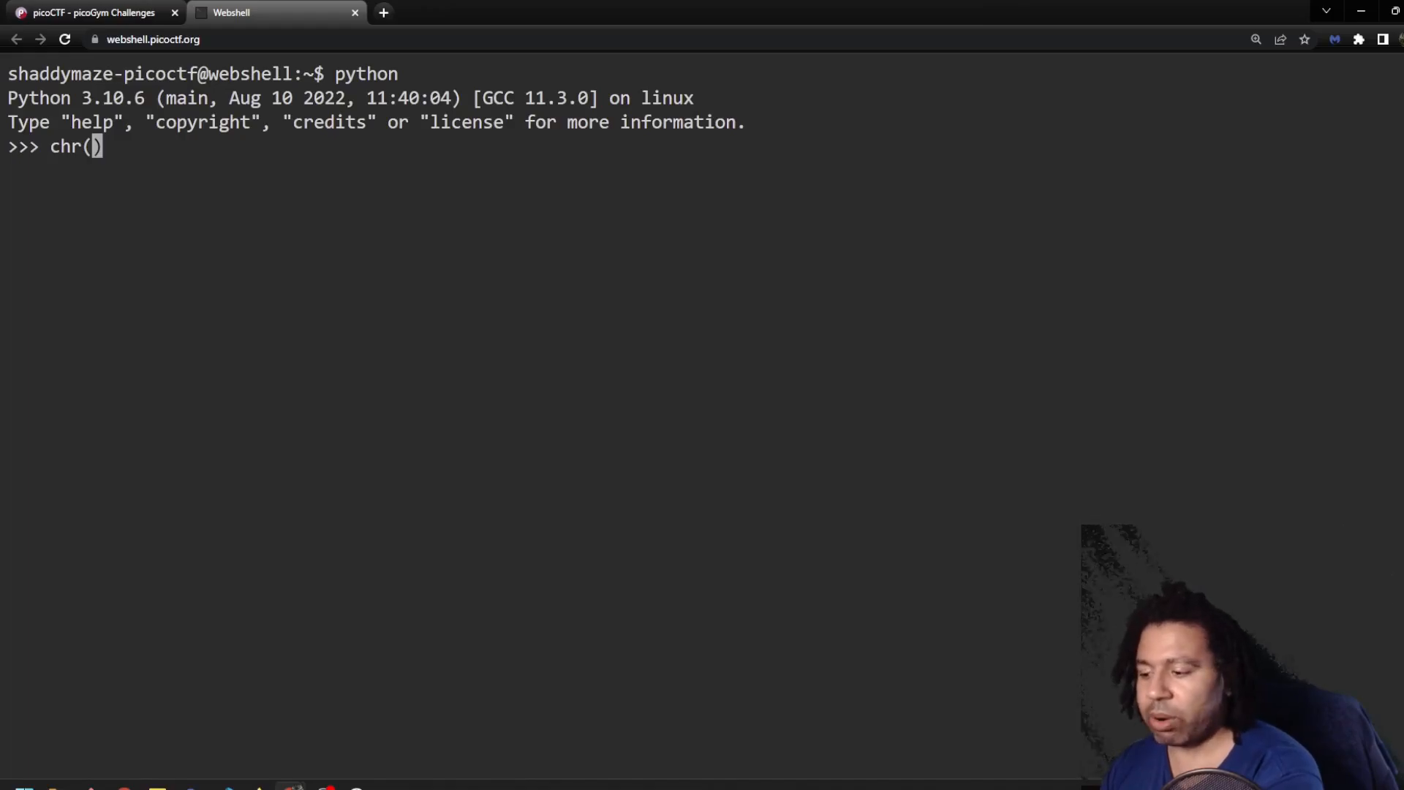
{"action": "type", "text": "90"}
{"action": "key", "text": "Return"}
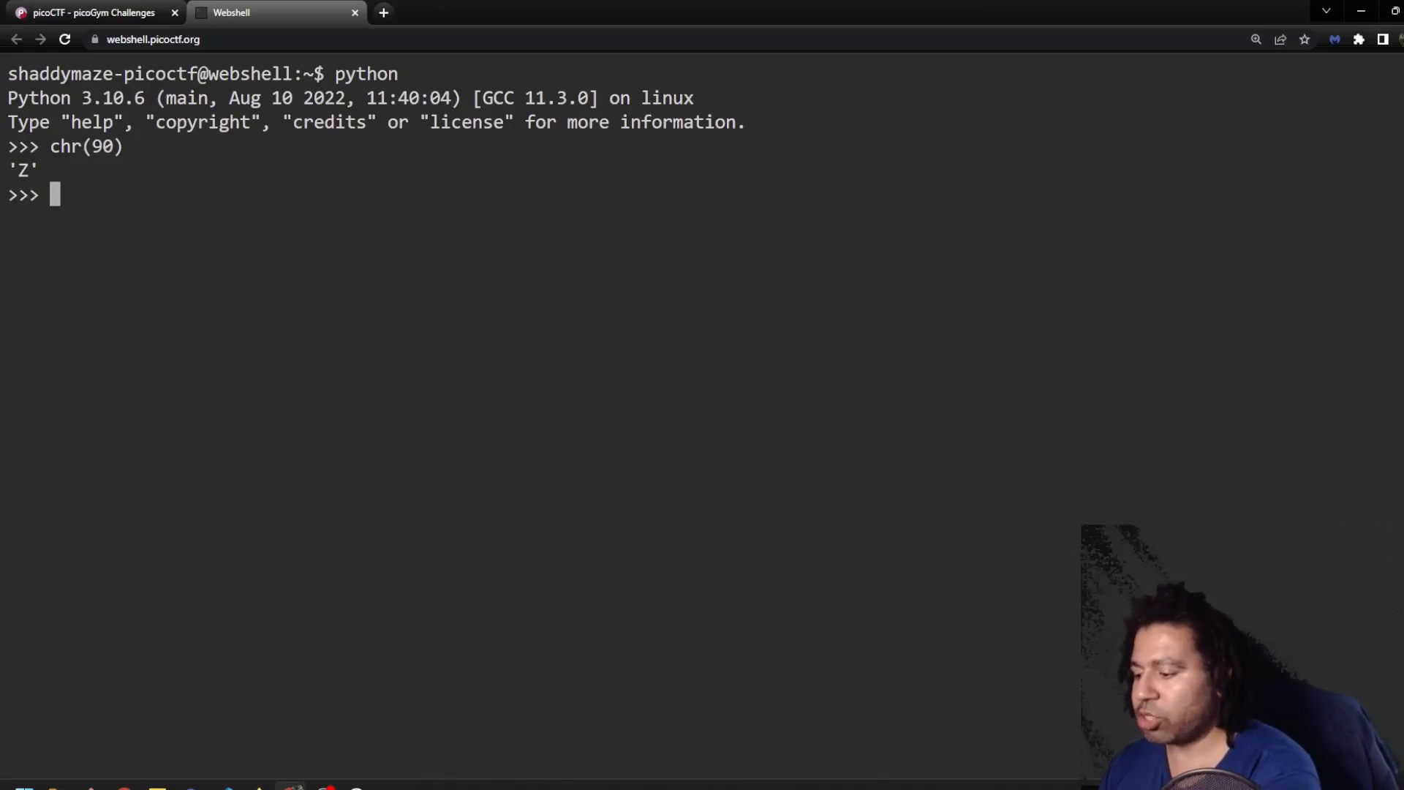
Store the flag's numbers in string s and split it into a list with s.split().
{"action": "type", "text": "s = \""}
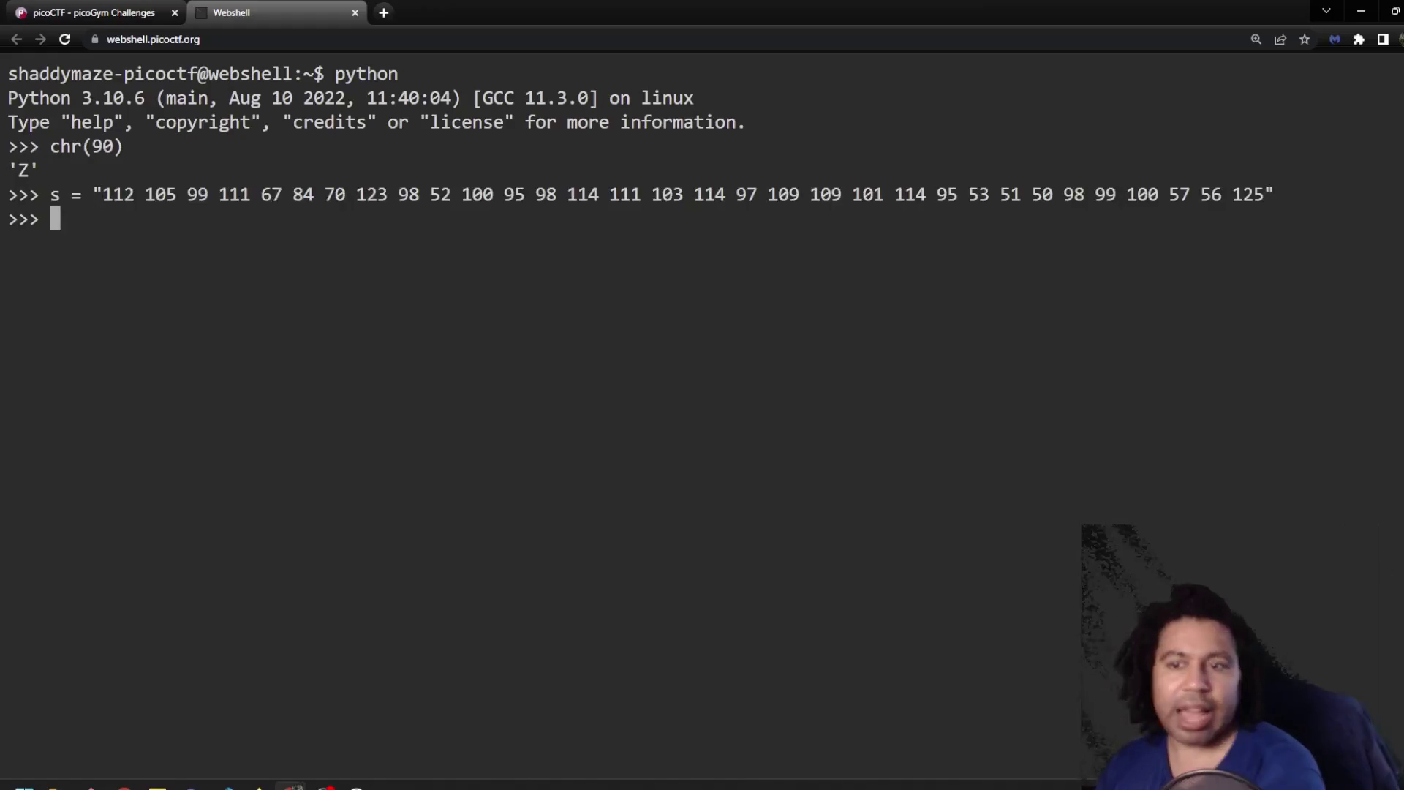
{"action": "type", "text": "s.split("}
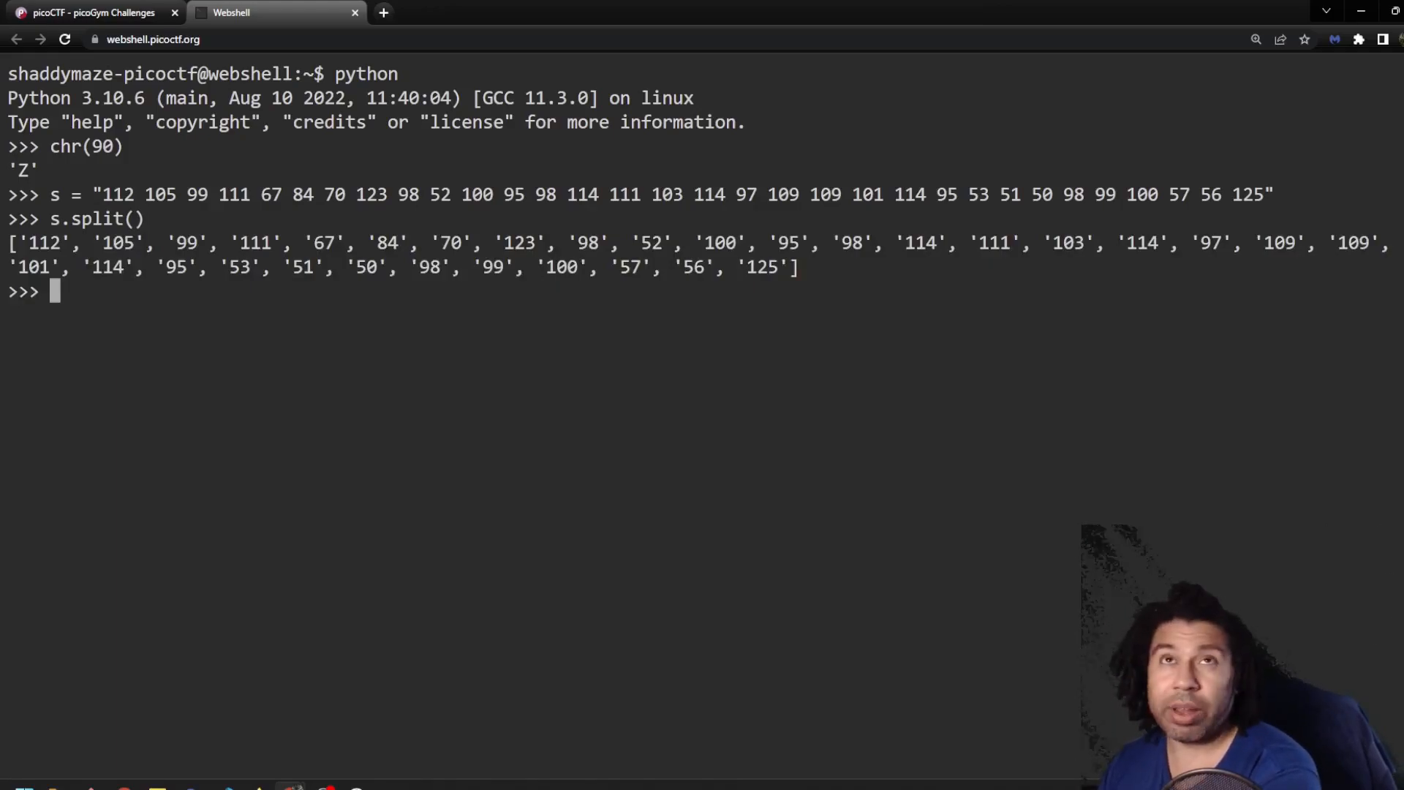
{"action": "type", "text": "s.split()"}
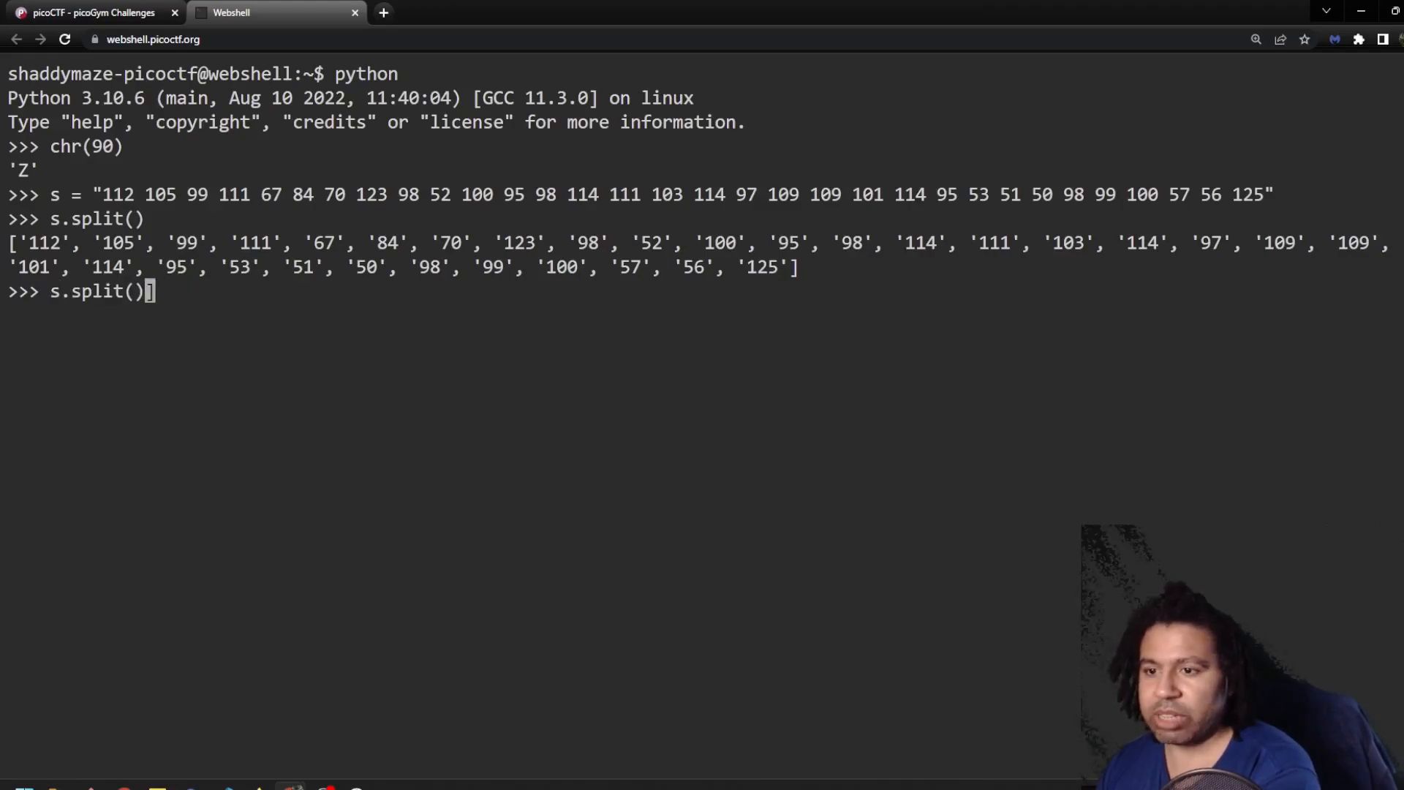
Begin the list comprehension [chr(...) for c in s.split()] over the number strings.
{"action": "type", "text": "["}
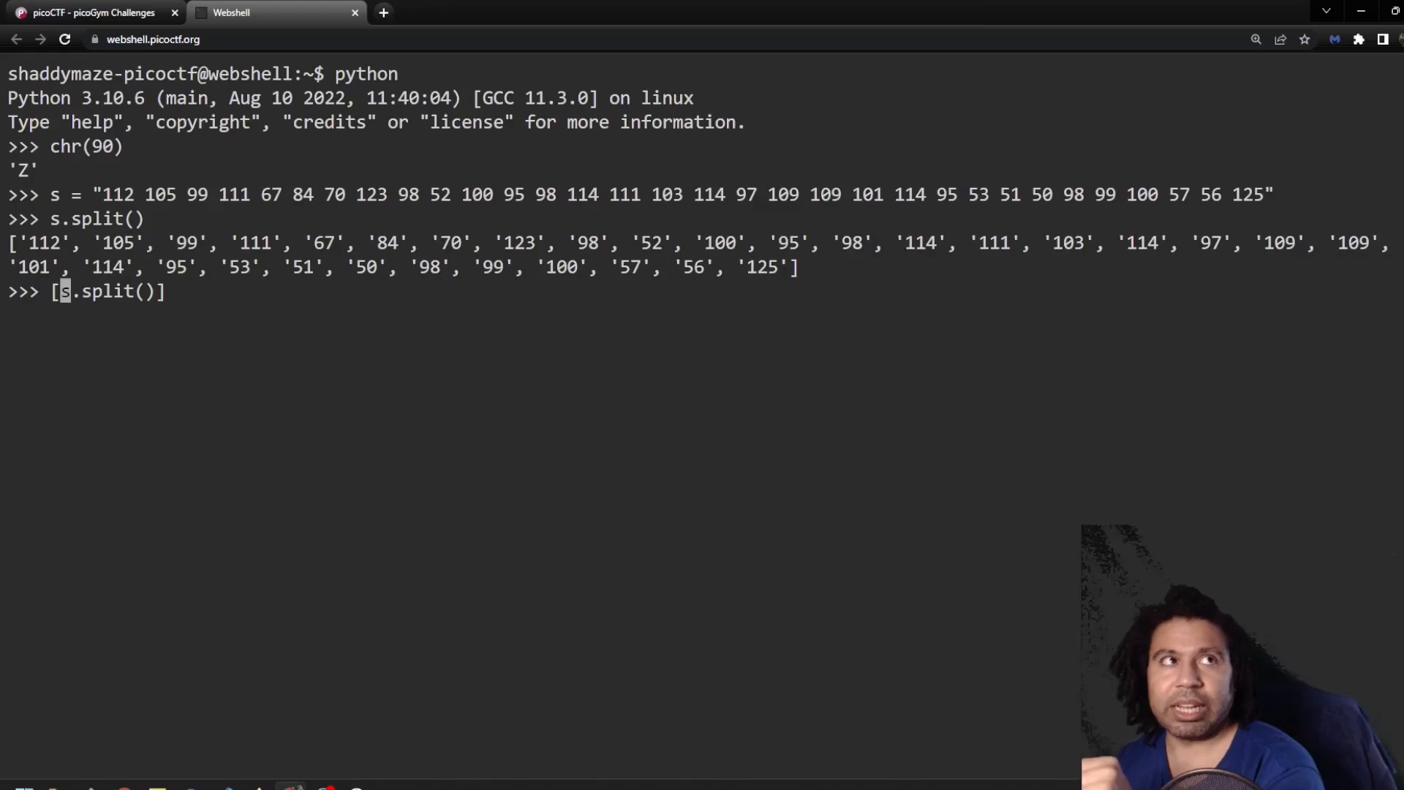
{"action": "type", "text": "c"}
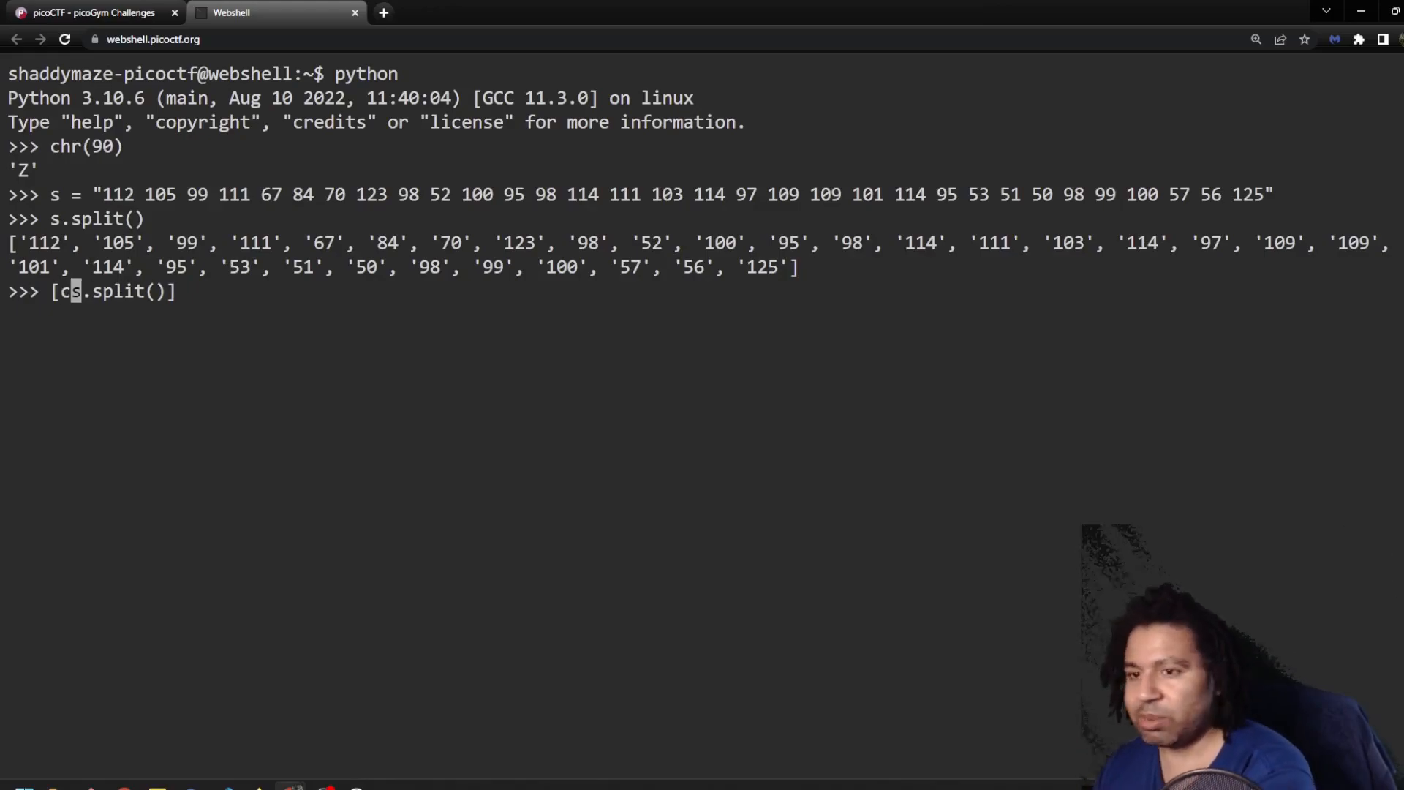
{"action": "type", "text": "hr()"}
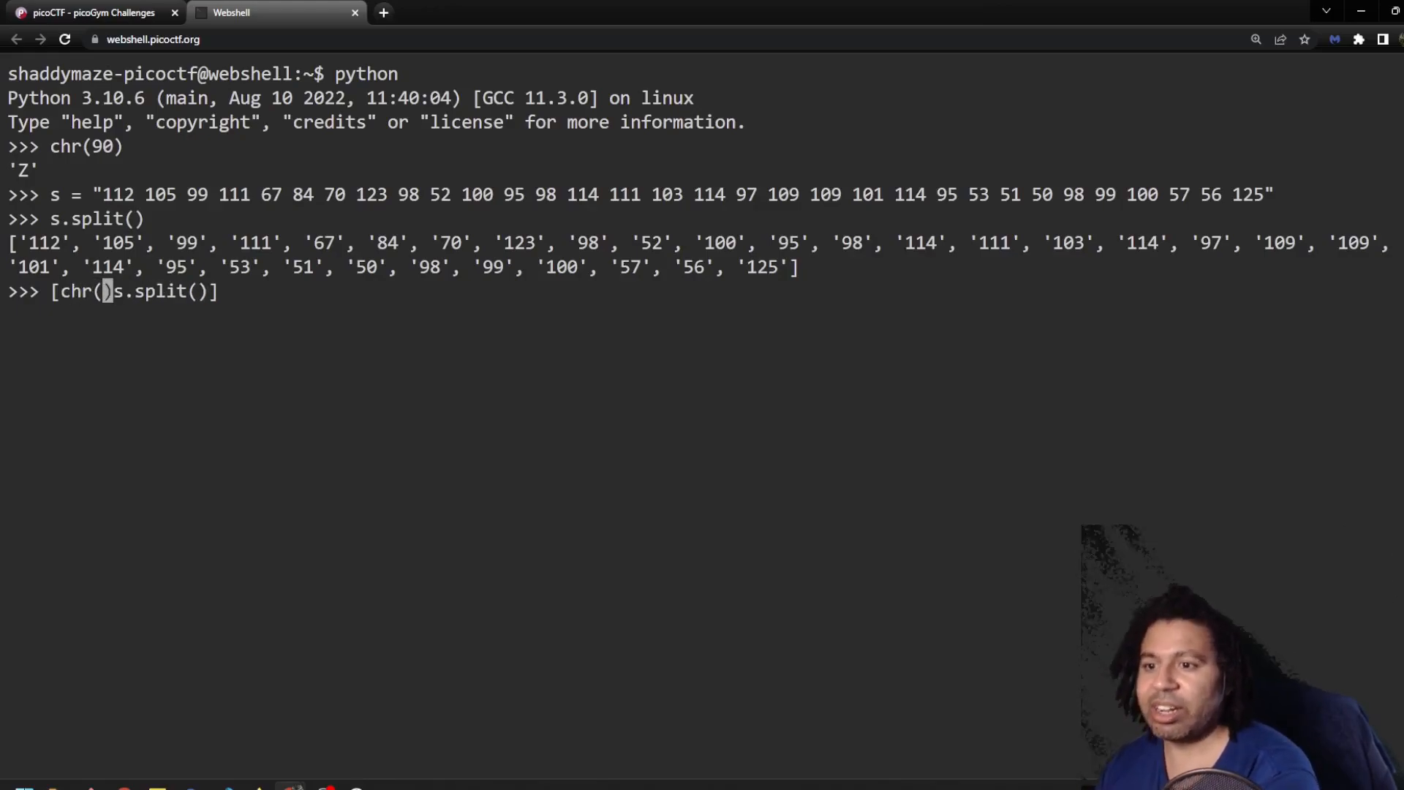
{"action": "type", "text": "for"}
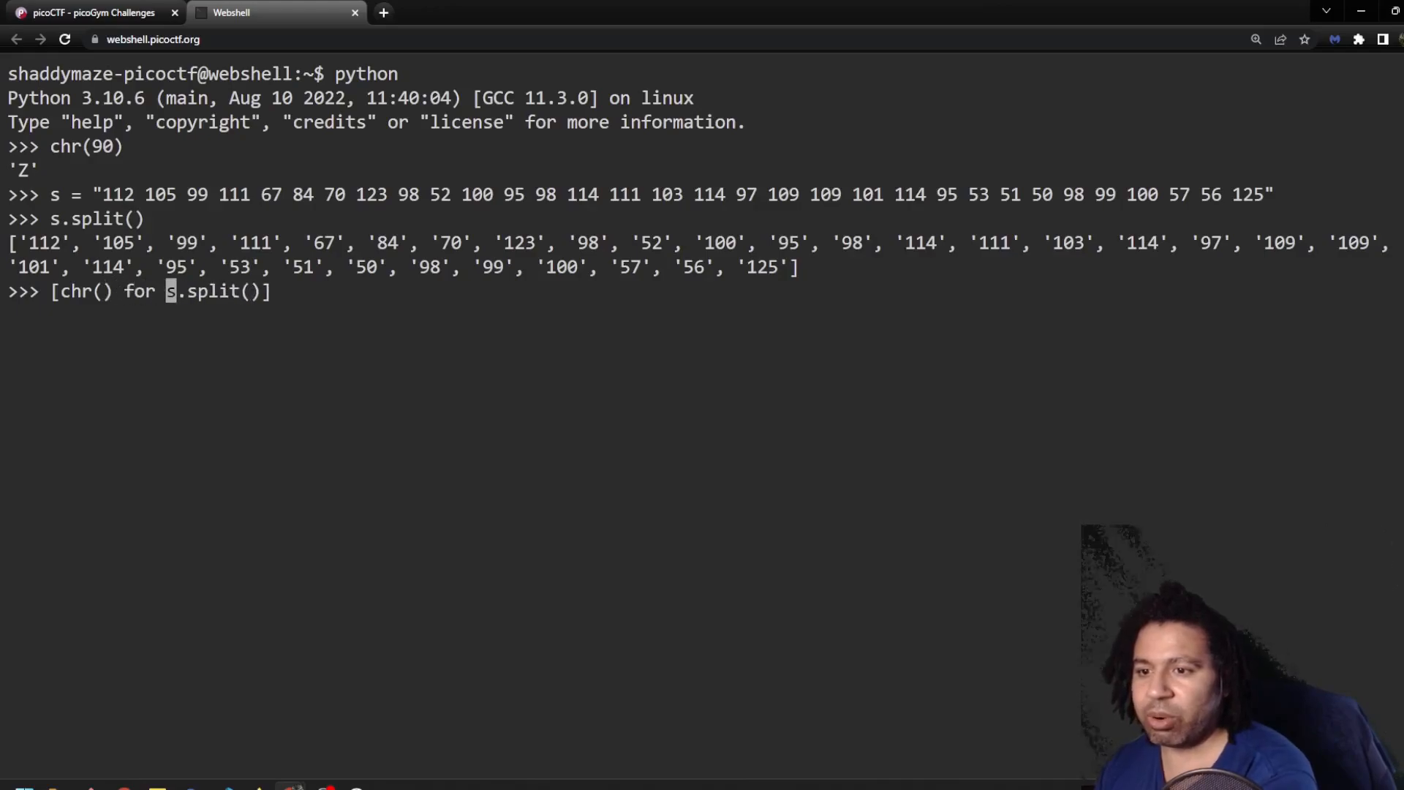
{"action": "type", "text": "c in"}
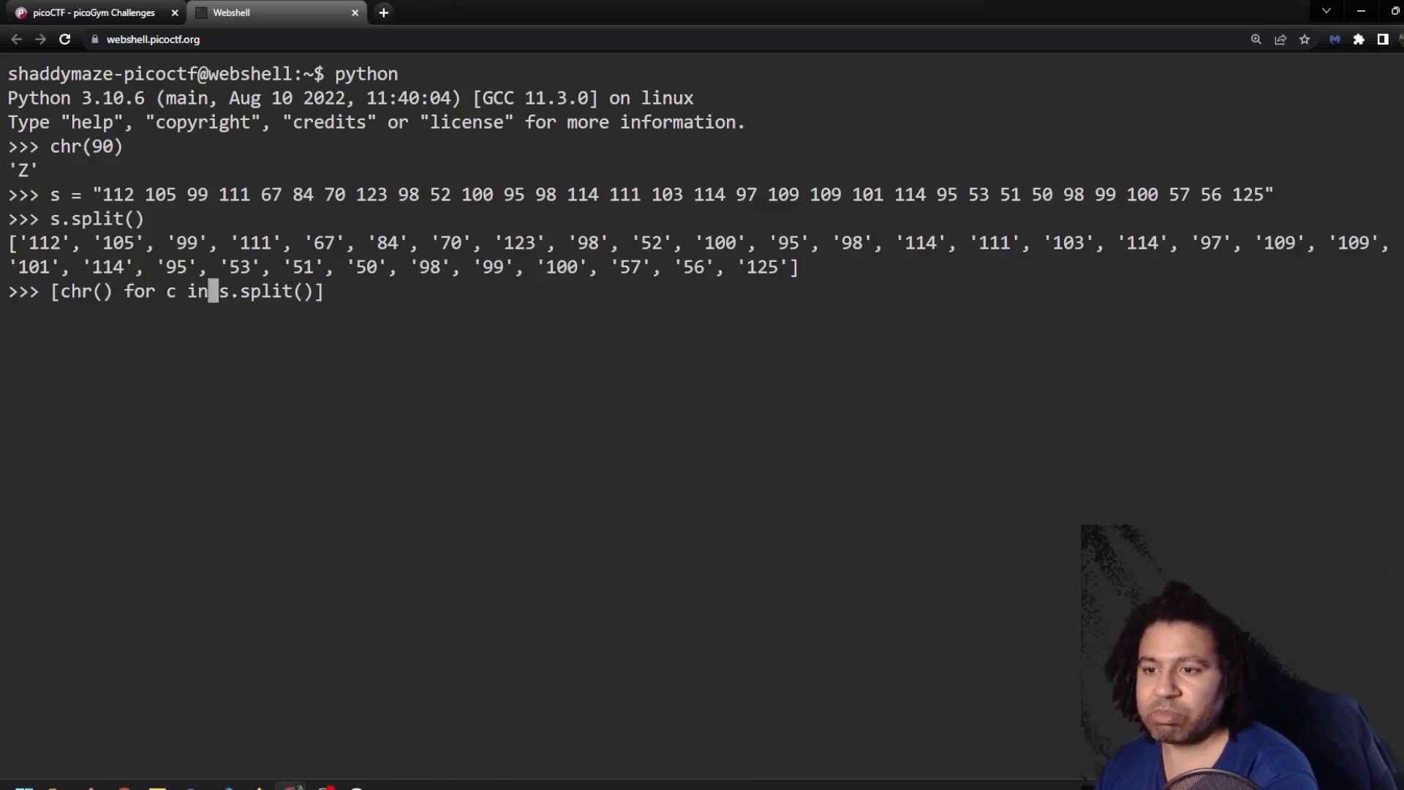
{"action": "key", "text": "Backspace"}
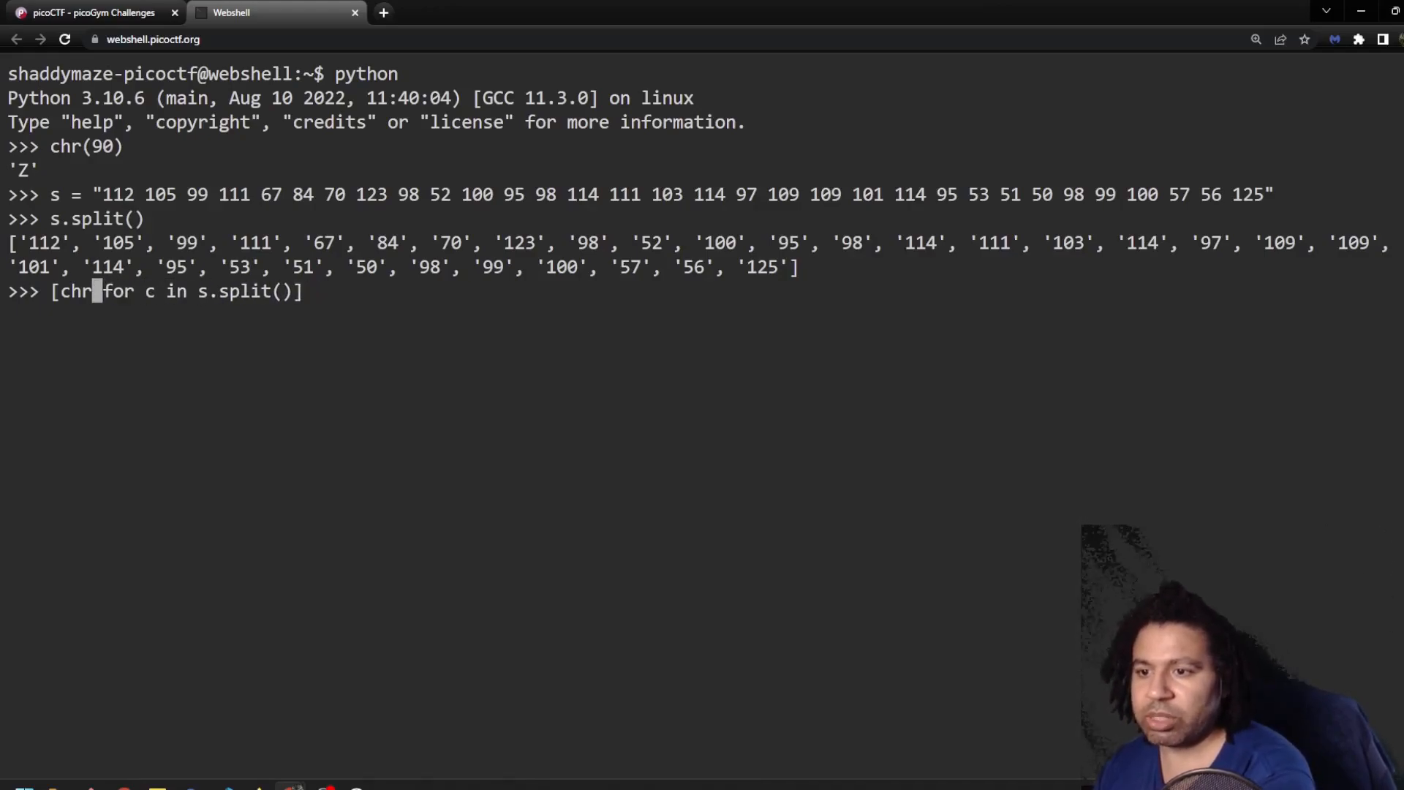
Run ''.join([chr(int(c)) for c in s.split()]) to print picoCTF{b4d_brogrammer_532bcd98}.
{"action": "type", "text": "int()"}
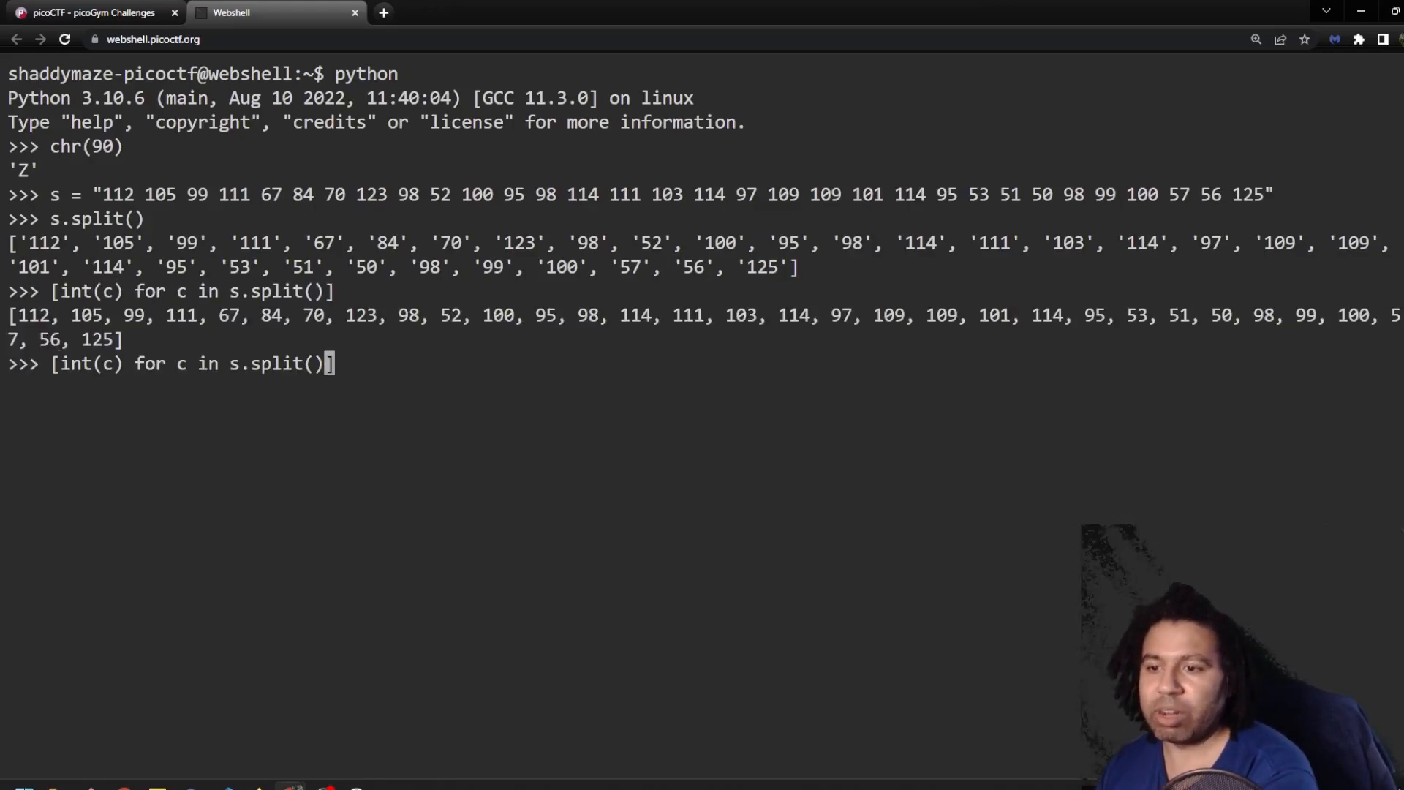
{"action": "key", "text": "Home"}
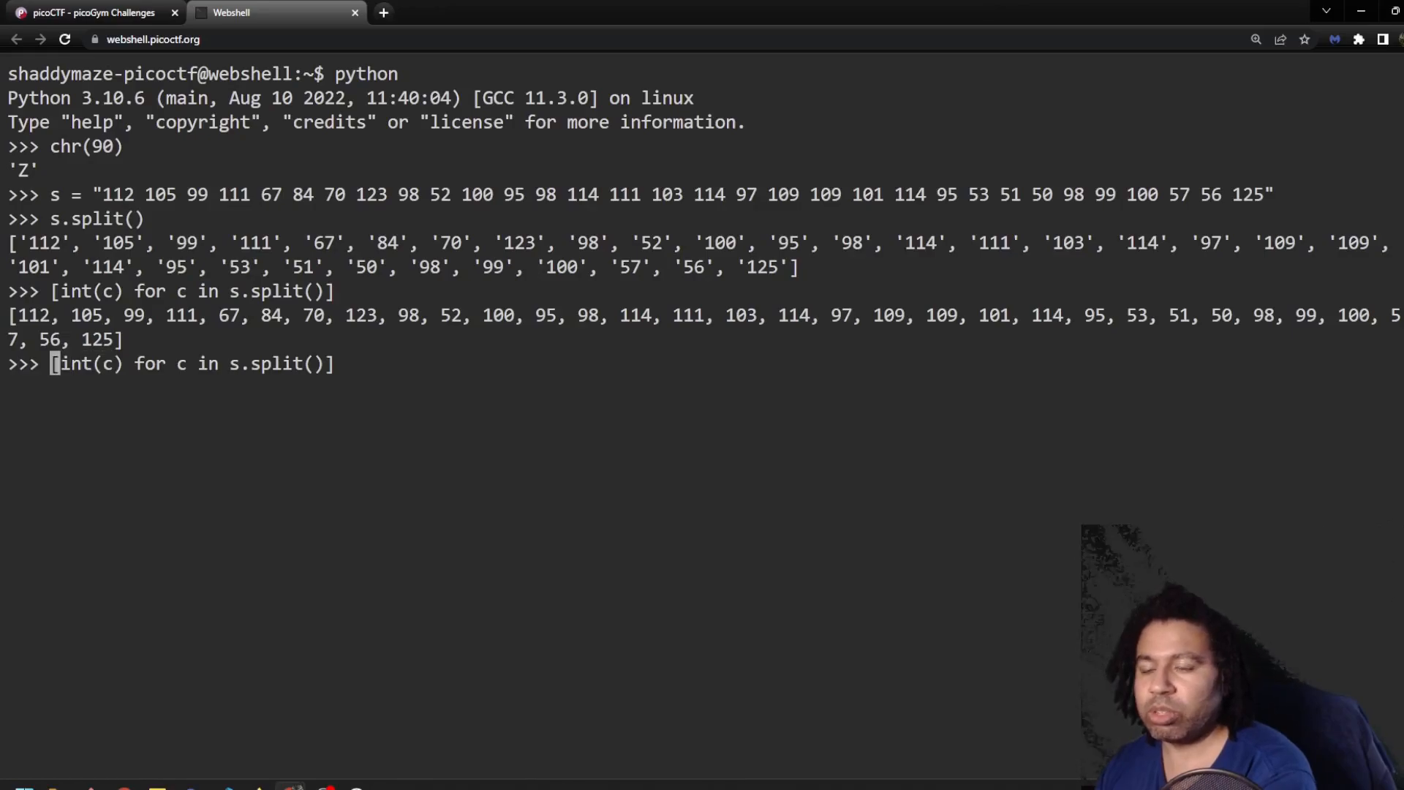
{"action": "type", "text": "chr9"}
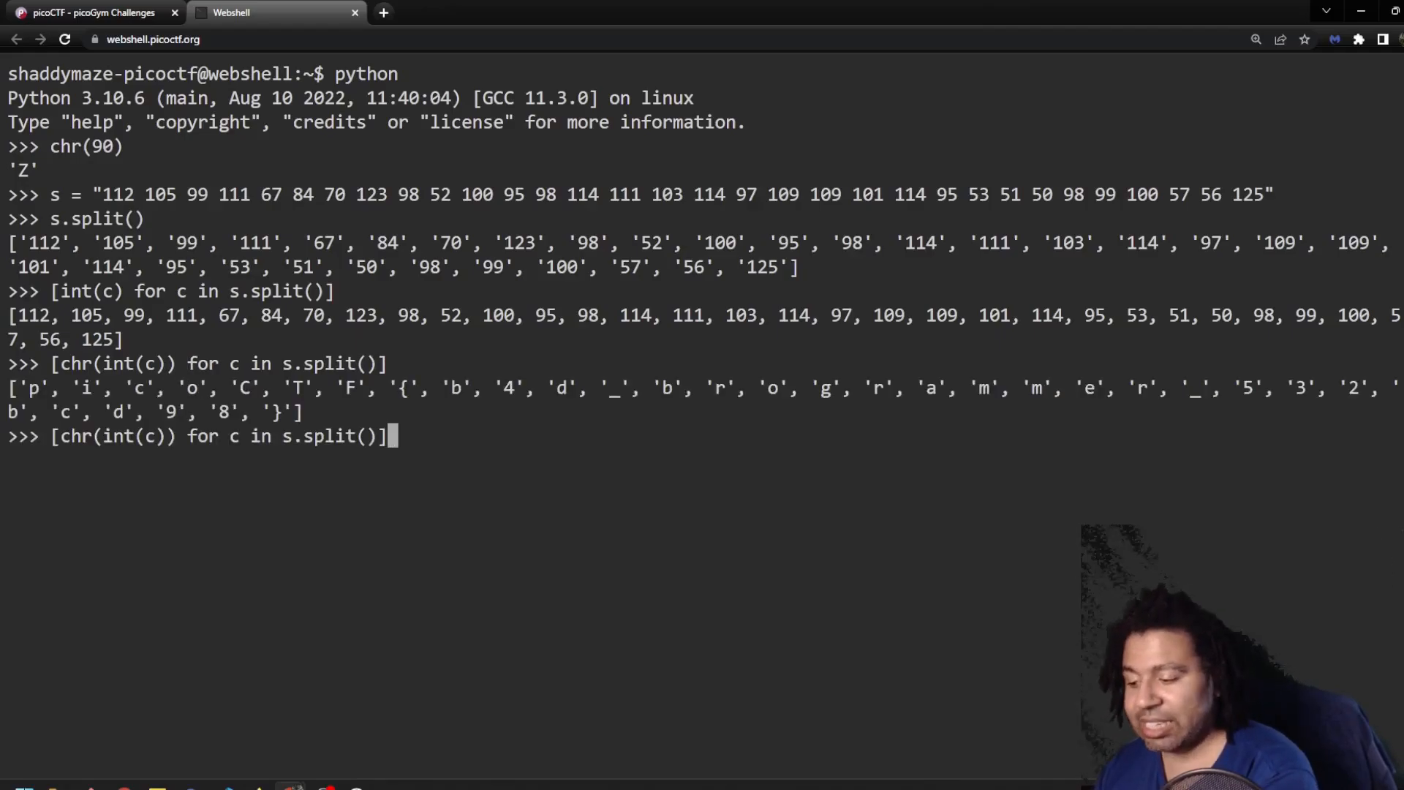
{"action": "type", "text": ".join()"}
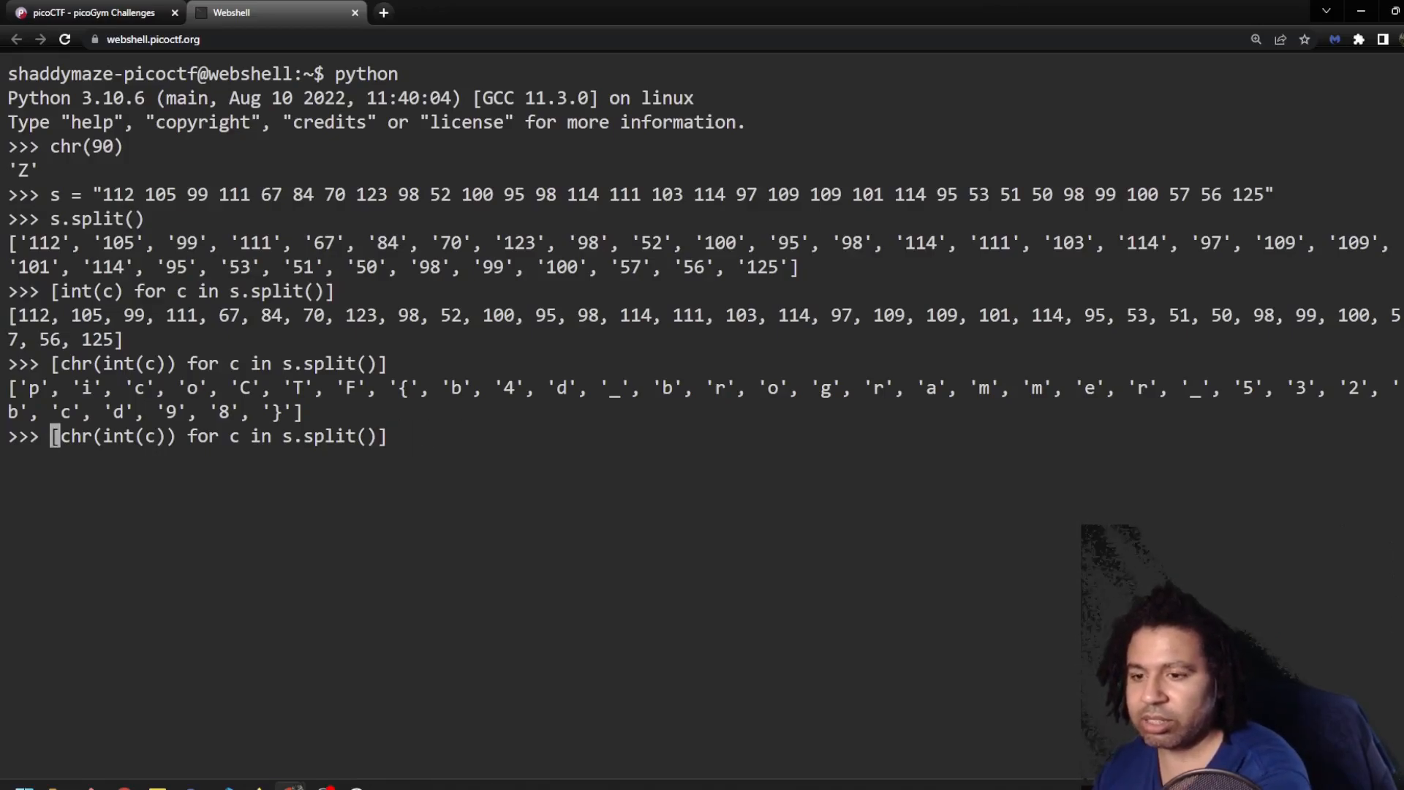
{"action": "type", "text": "''.join("}
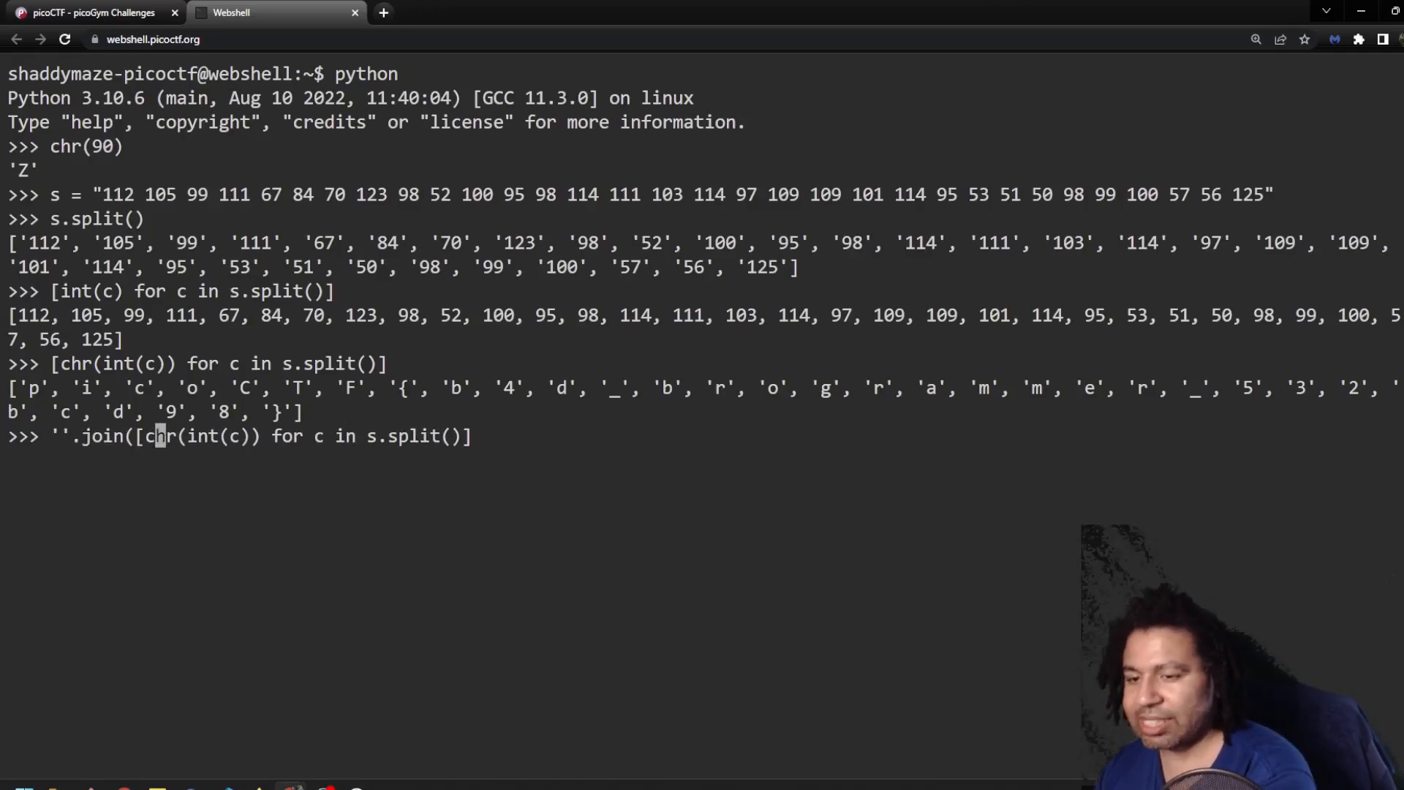
{"action": "key", "text": "Return"}
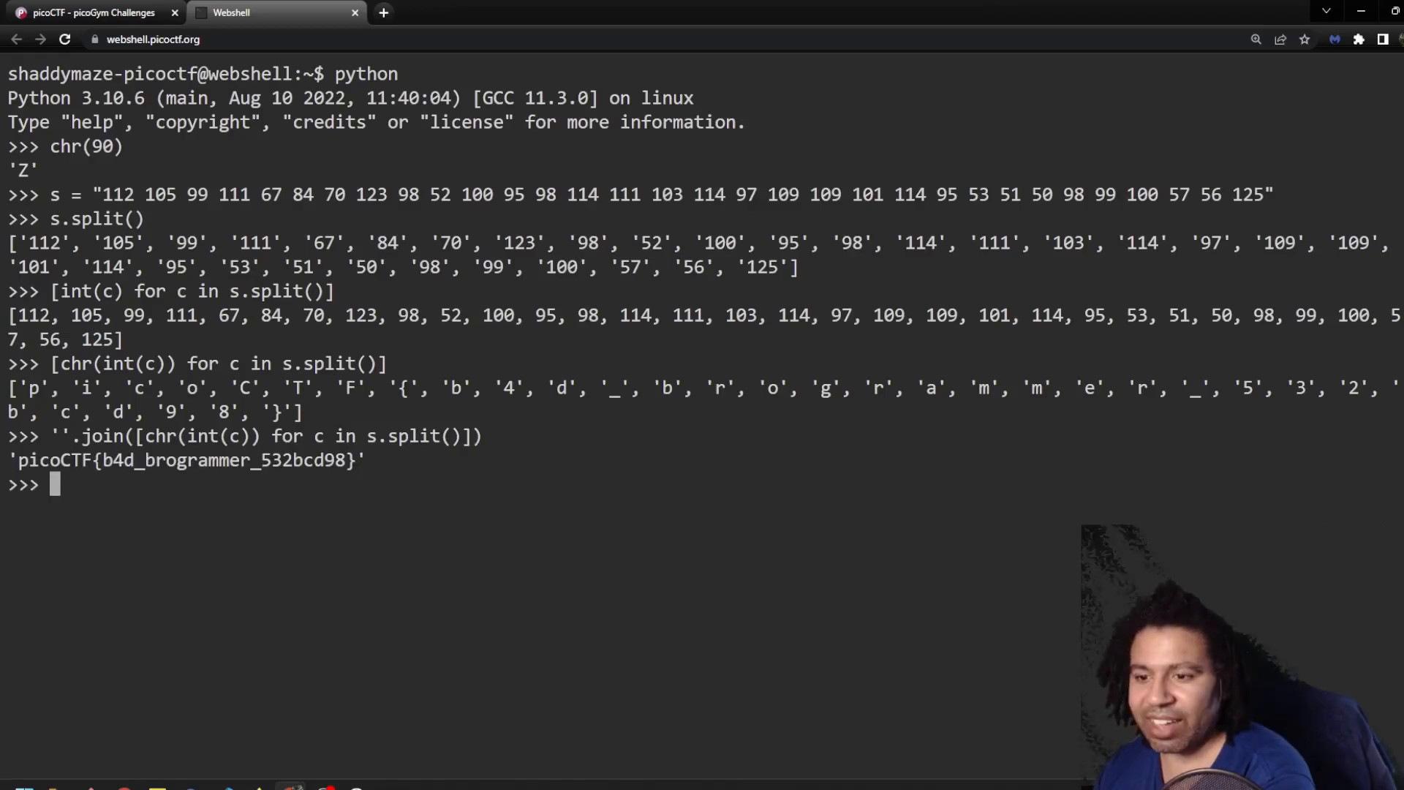
{"action": "mouse_move", "coordinate": [356, 456]}
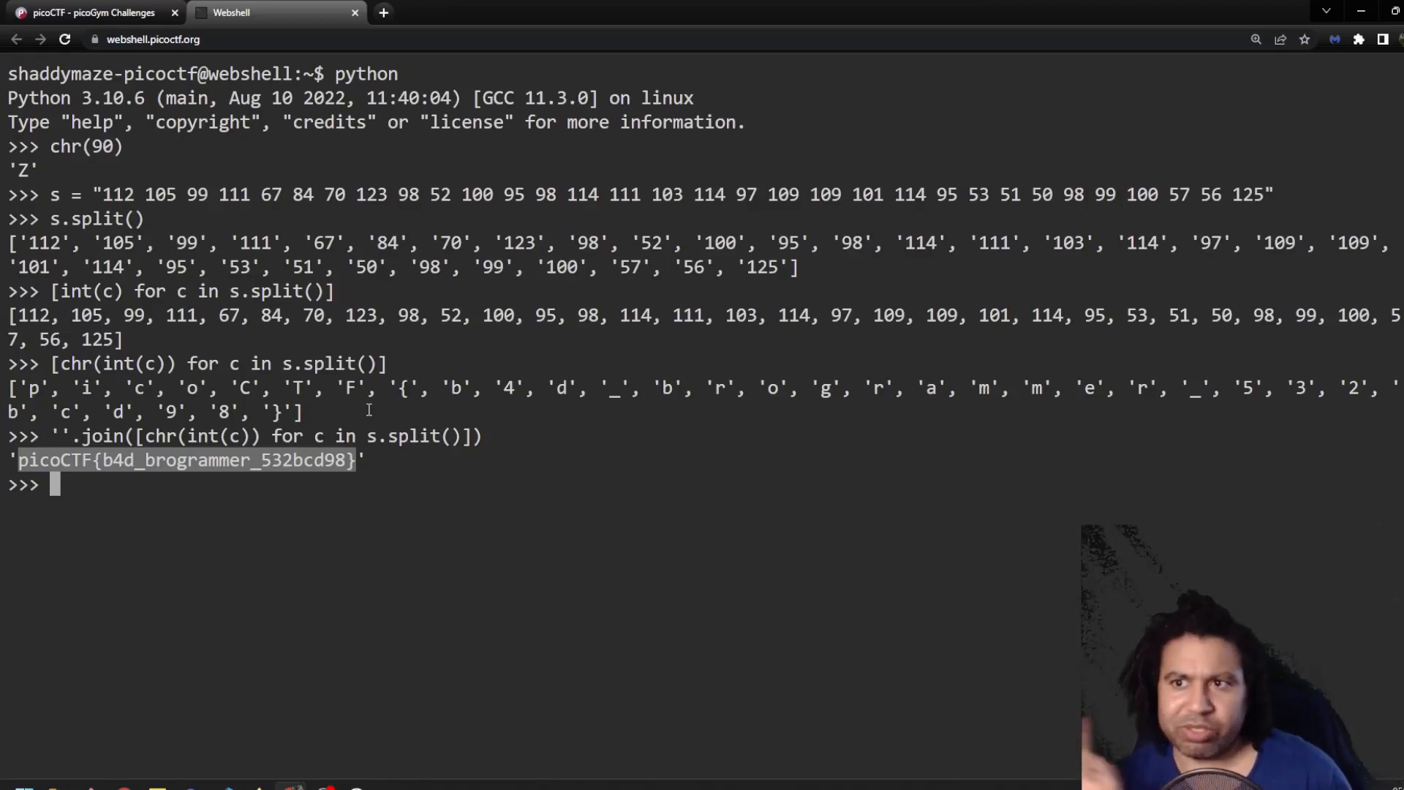
{"action": "mouse_move", "coordinate": [428, 419]}
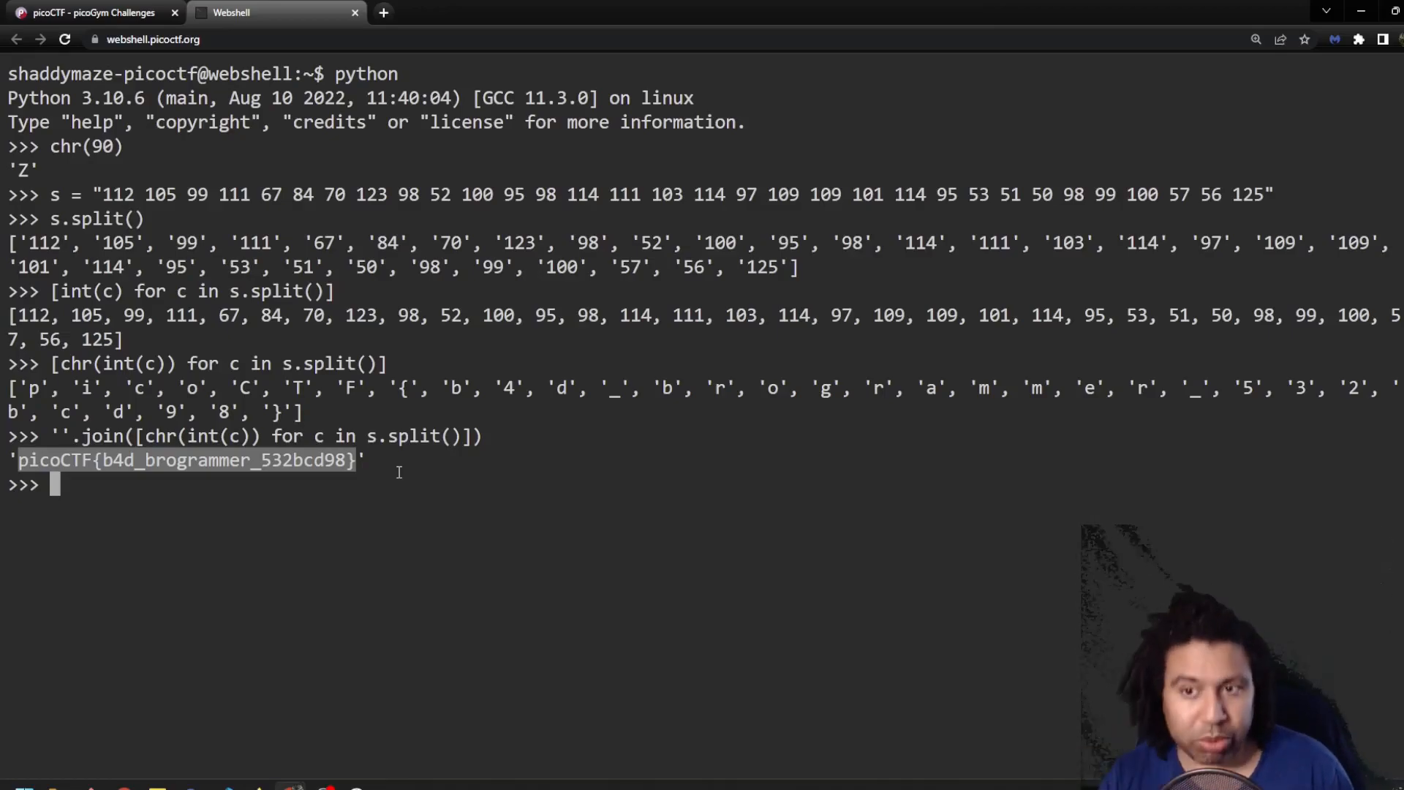
Submit picoCTF{b4d_brogrammer_532bcd98} in the Shop flag field so it is marked solved.
{"action": "left_click", "coordinate": [89, 12]}
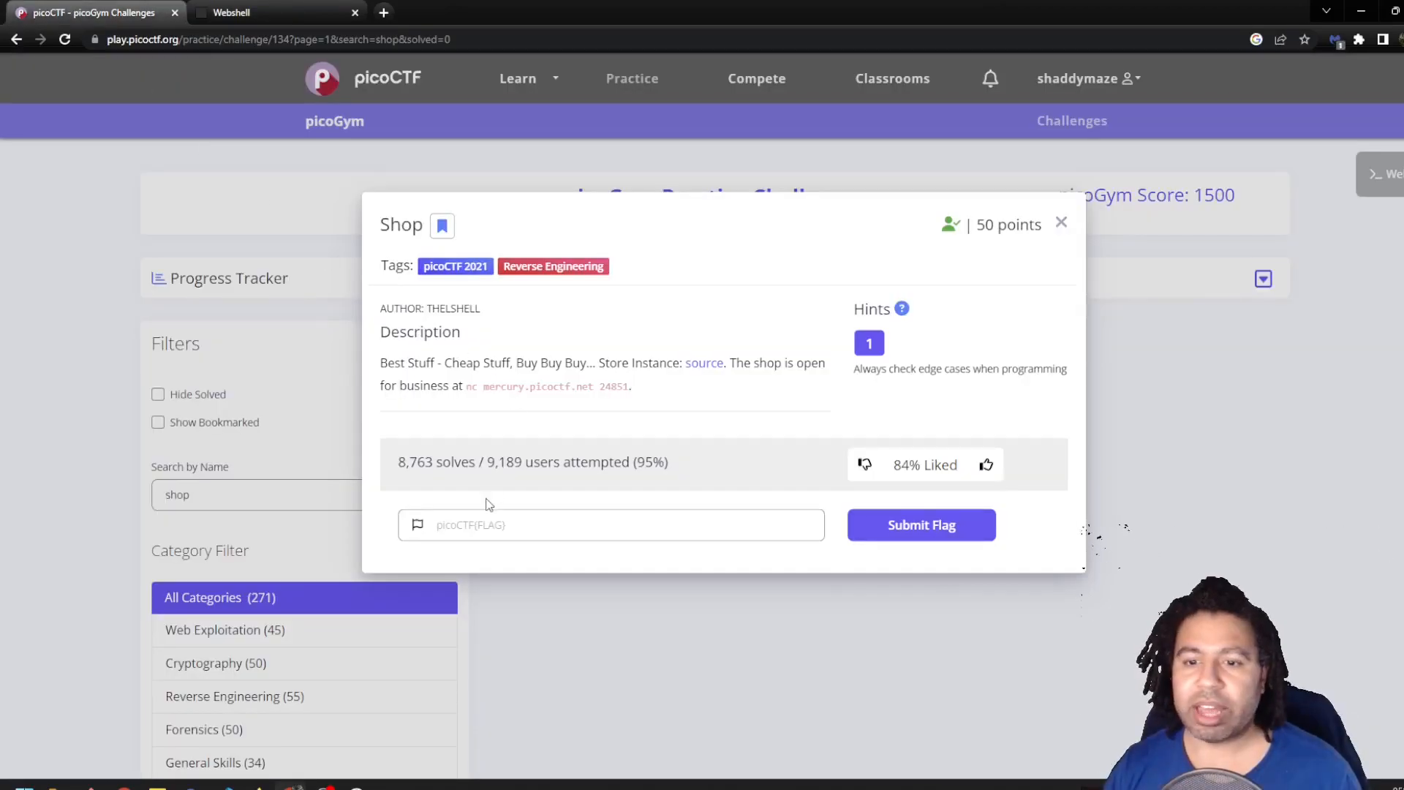
{"action": "type", "text": "picoCTF{b4d_brogrammer_532bcd98}"}
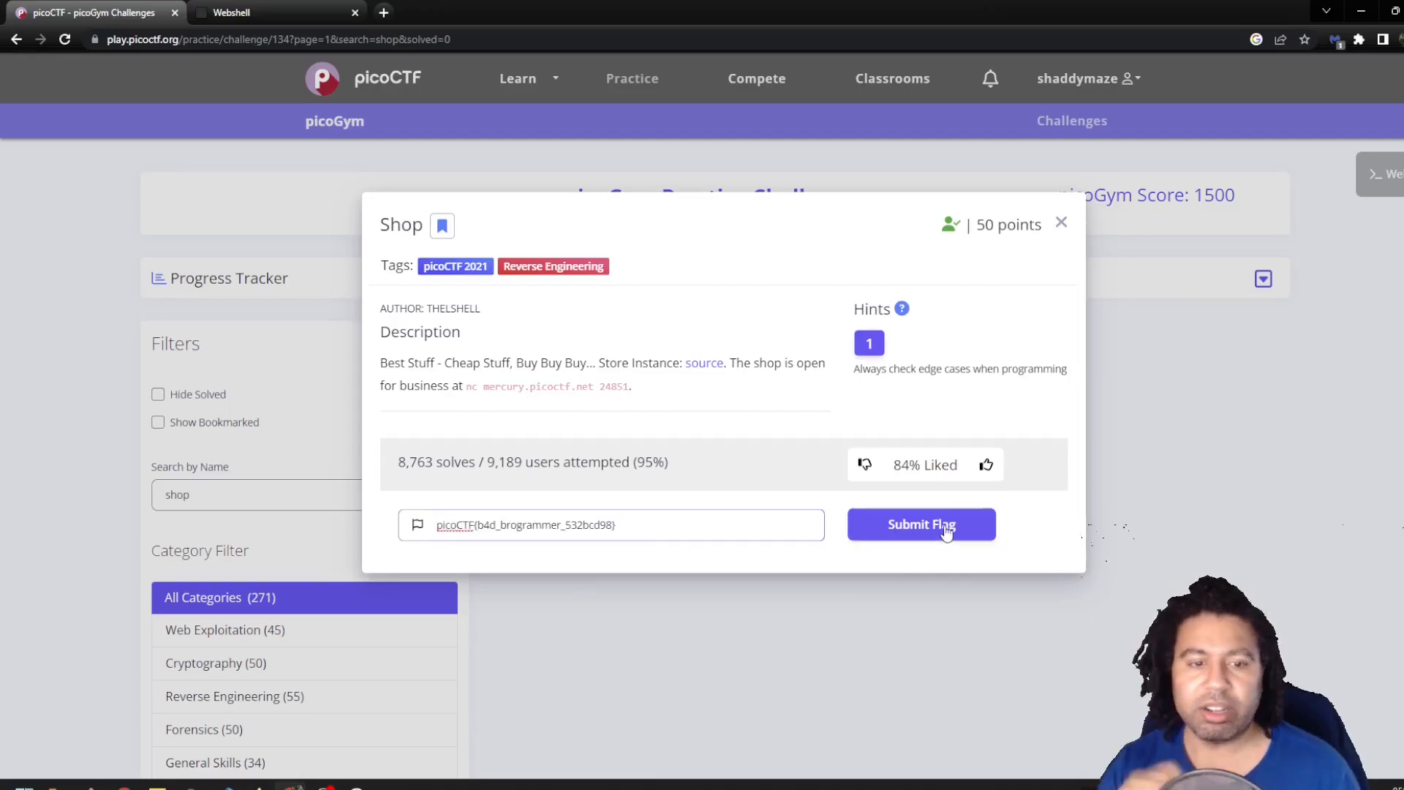
{"action": "left_click", "coordinate": [919, 523]}
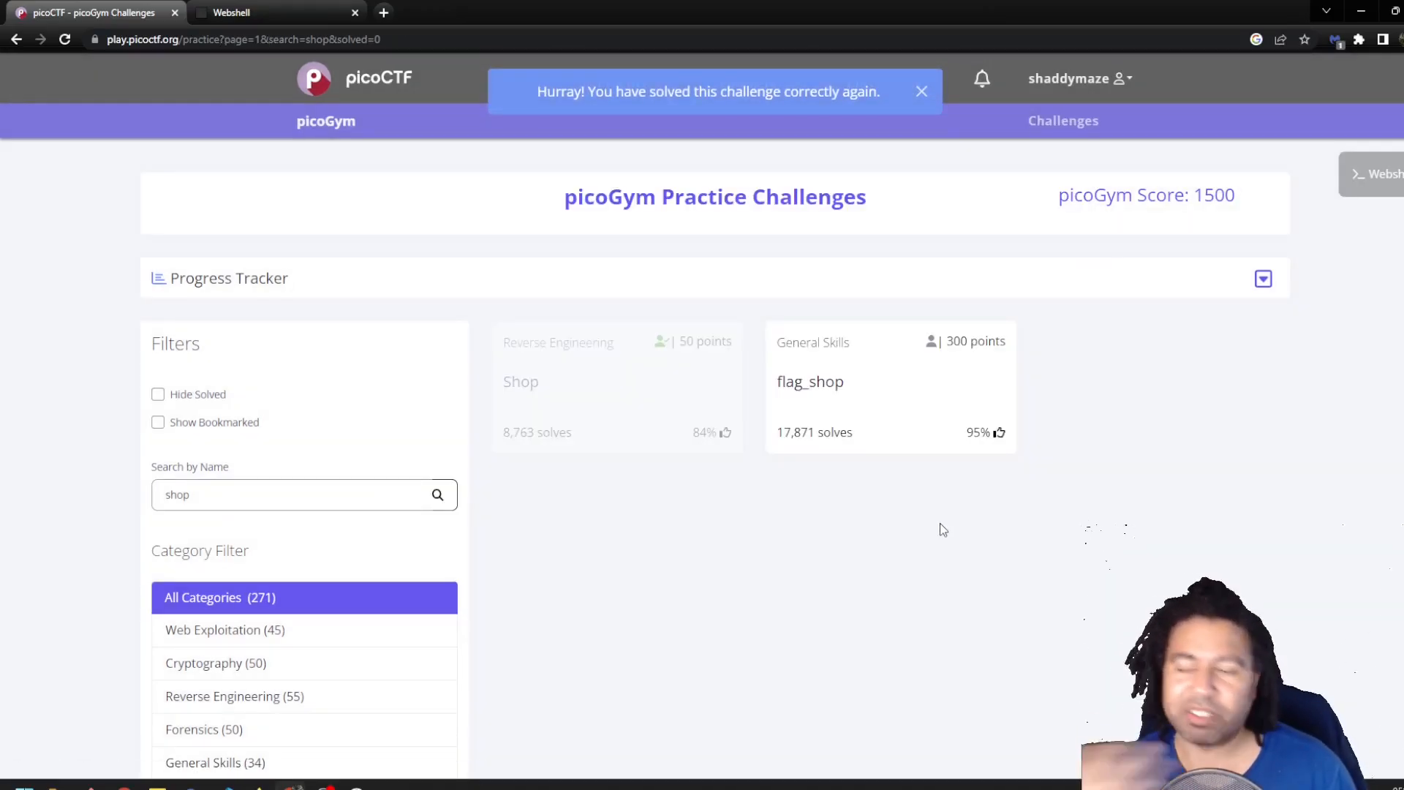